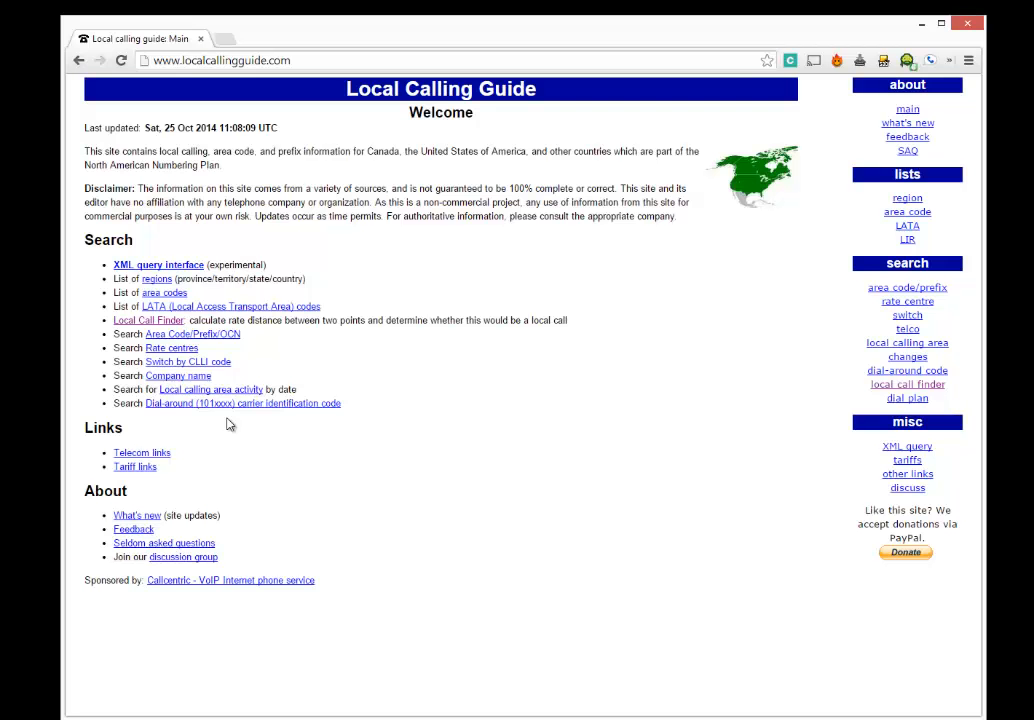
pyautogui.moveTo(484, 500)
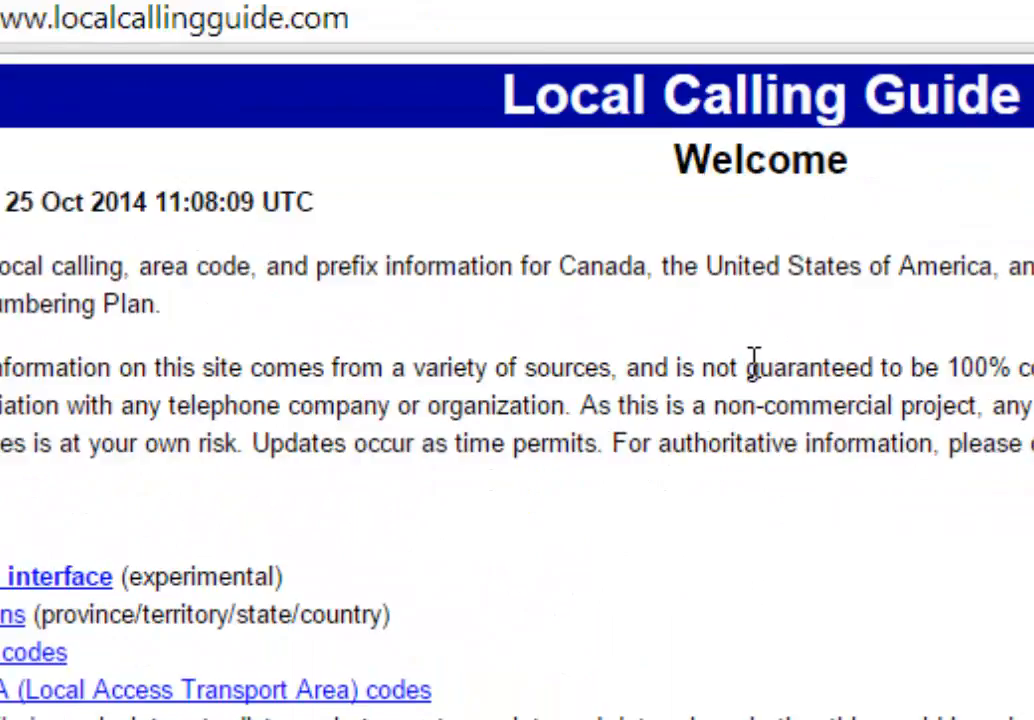
# - Enter area code 306 and prefix 751 as the origin in the local call finder
pyautogui.scroll(-3)
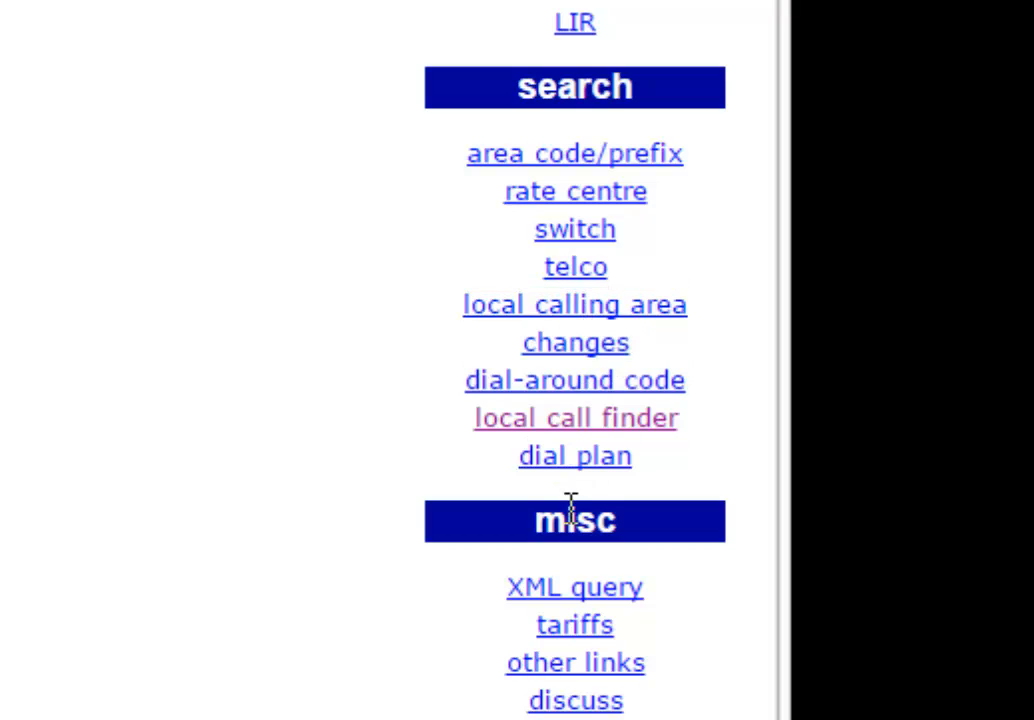
pyautogui.moveTo(576, 418)
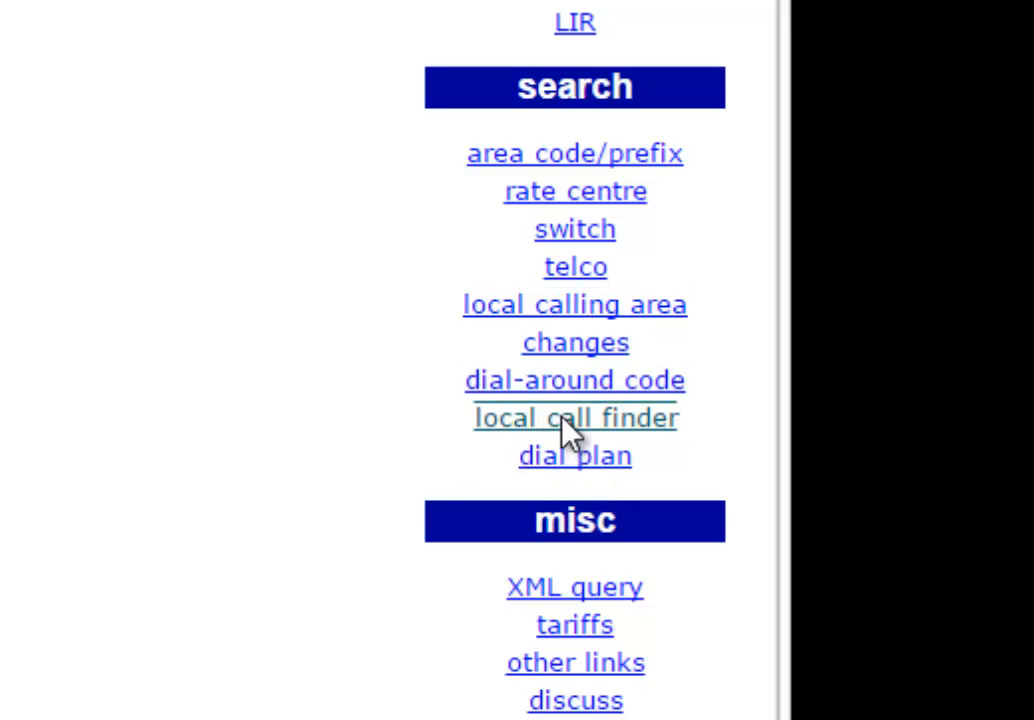
pyautogui.click(574, 418)
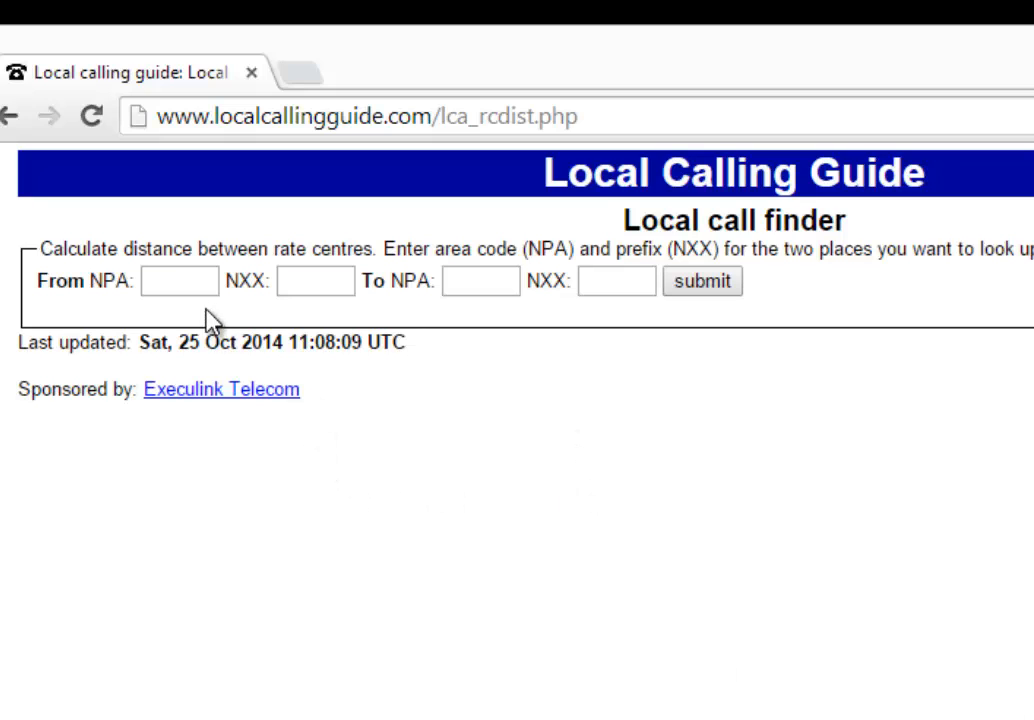
pyautogui.write('3')
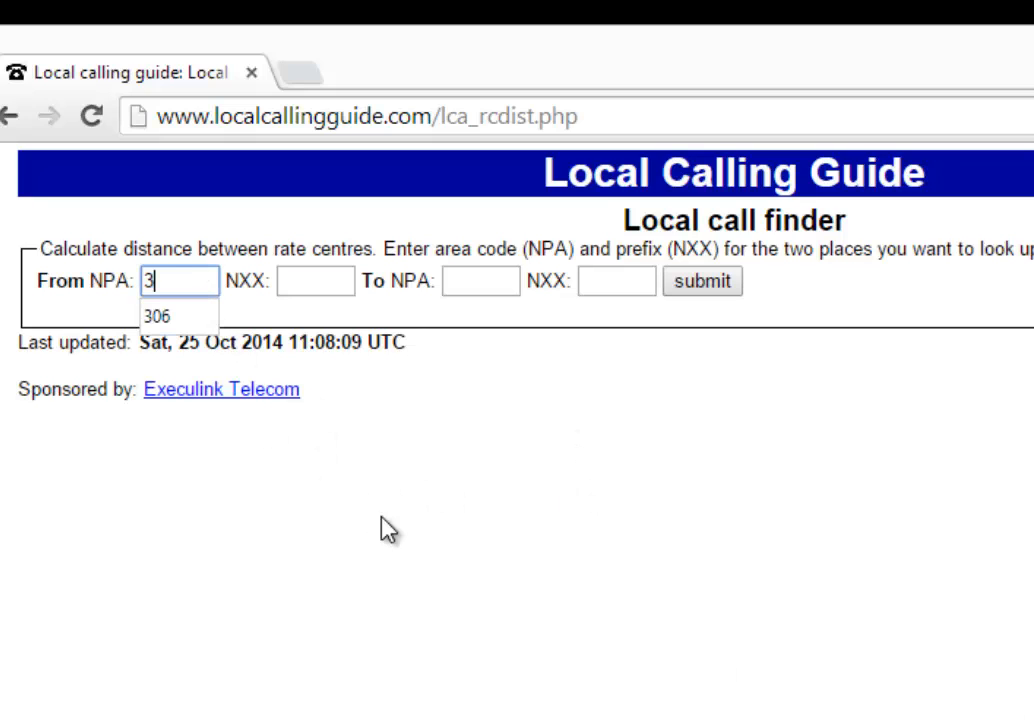
pyautogui.write('751')
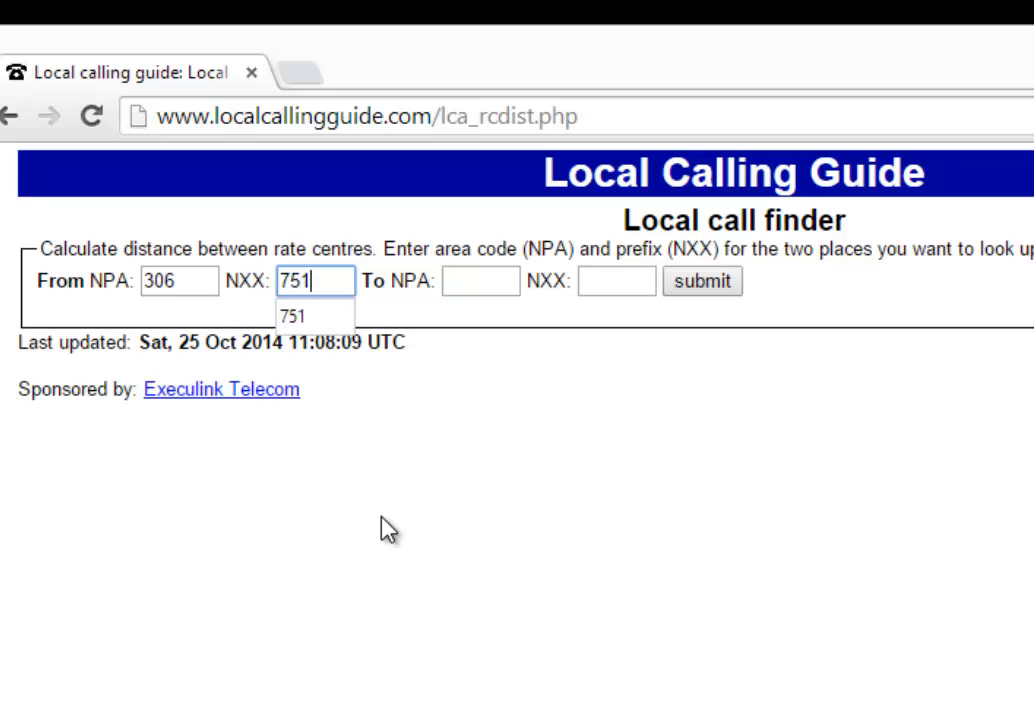
# - Set the destination to 306-751 as well and submit the lookup
pyautogui.click(480, 280)
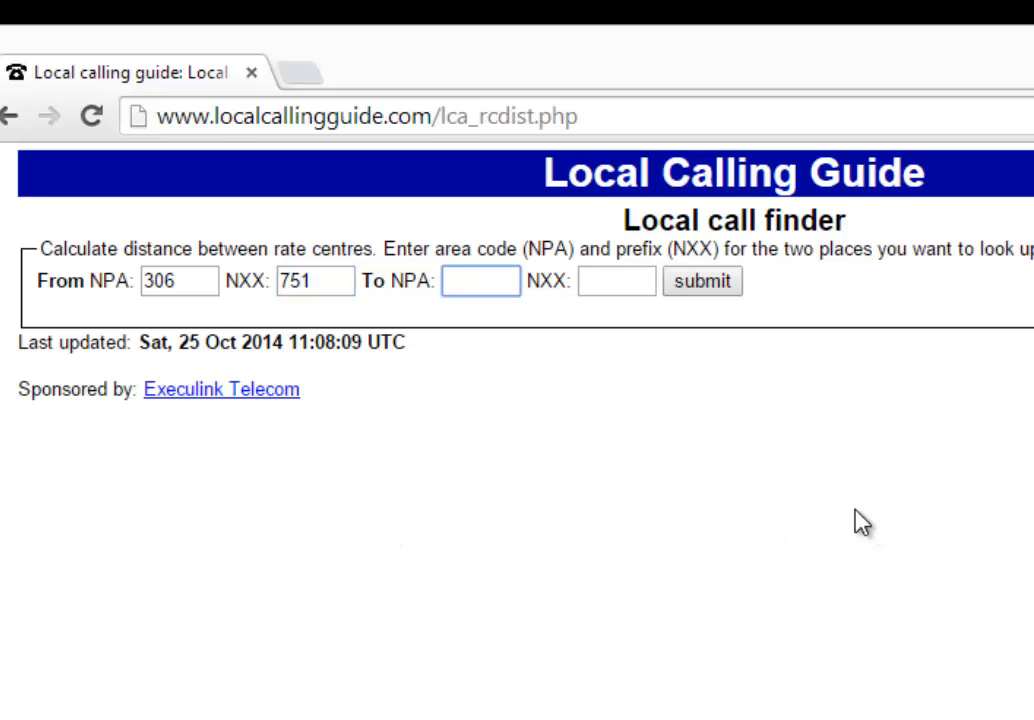
pyautogui.click(480, 280)
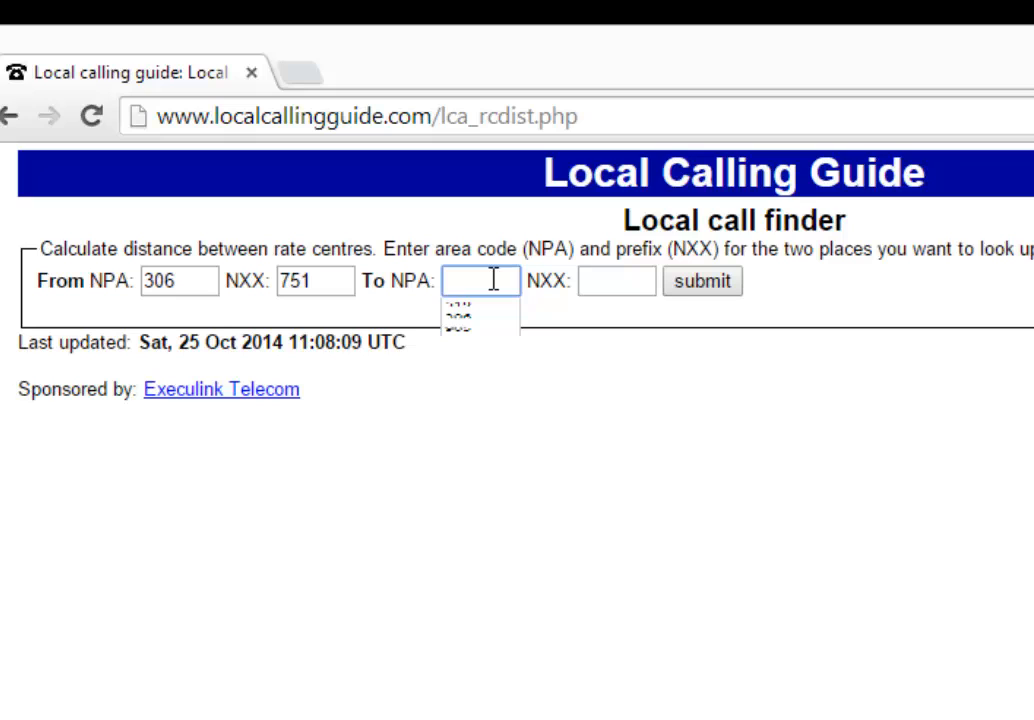
pyautogui.click(616, 280)
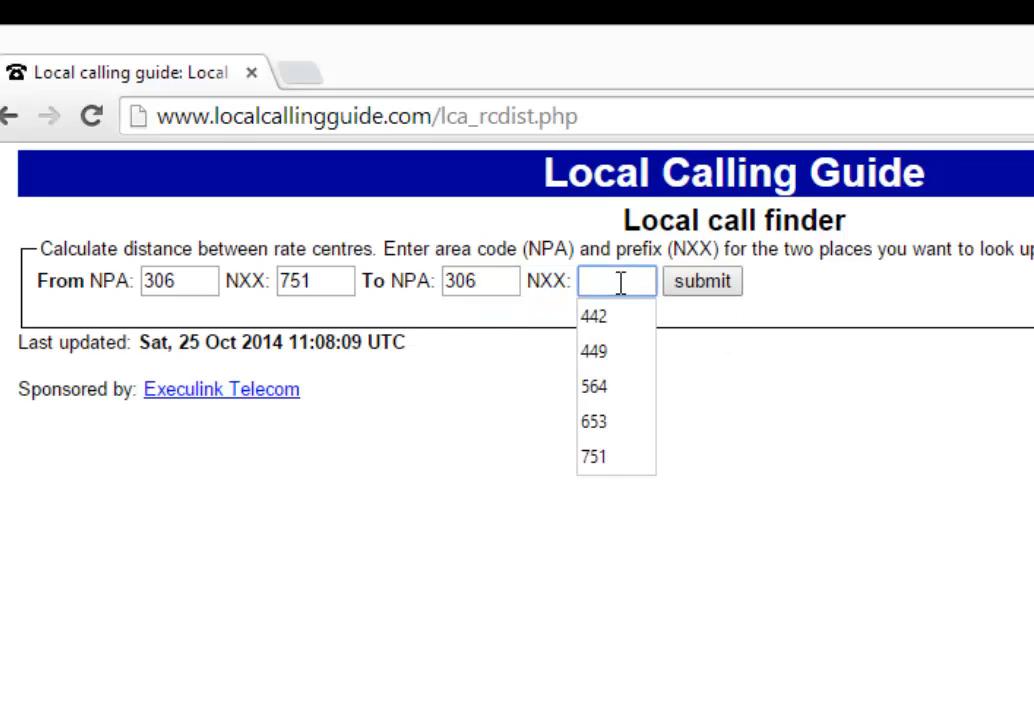
pyautogui.click(592, 456)
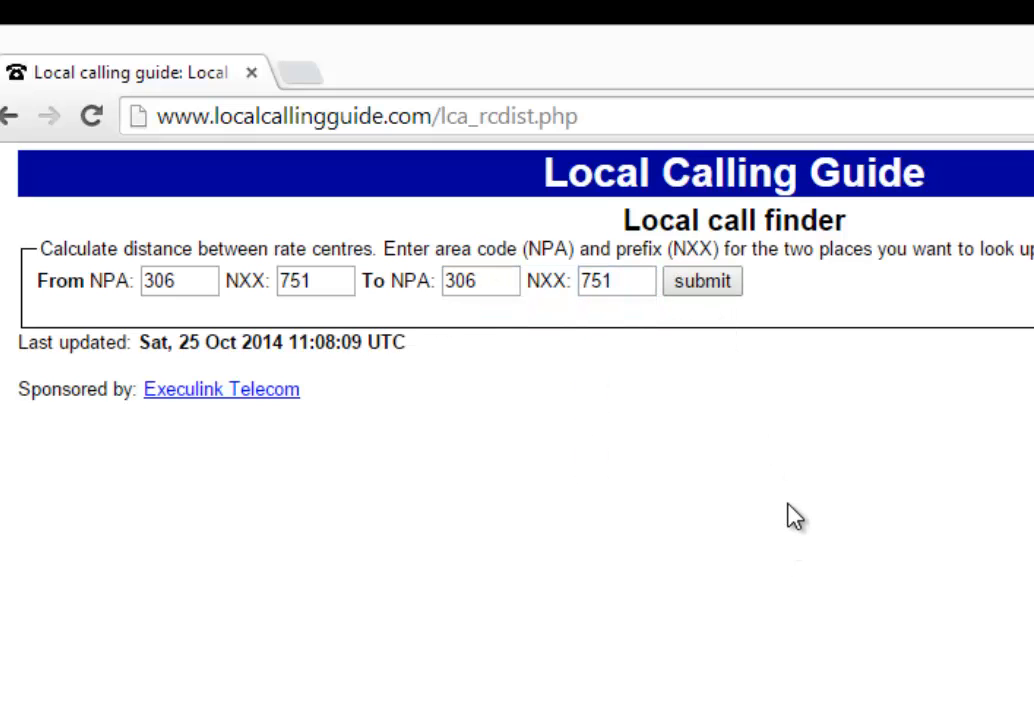
pyautogui.moveTo(836, 490)
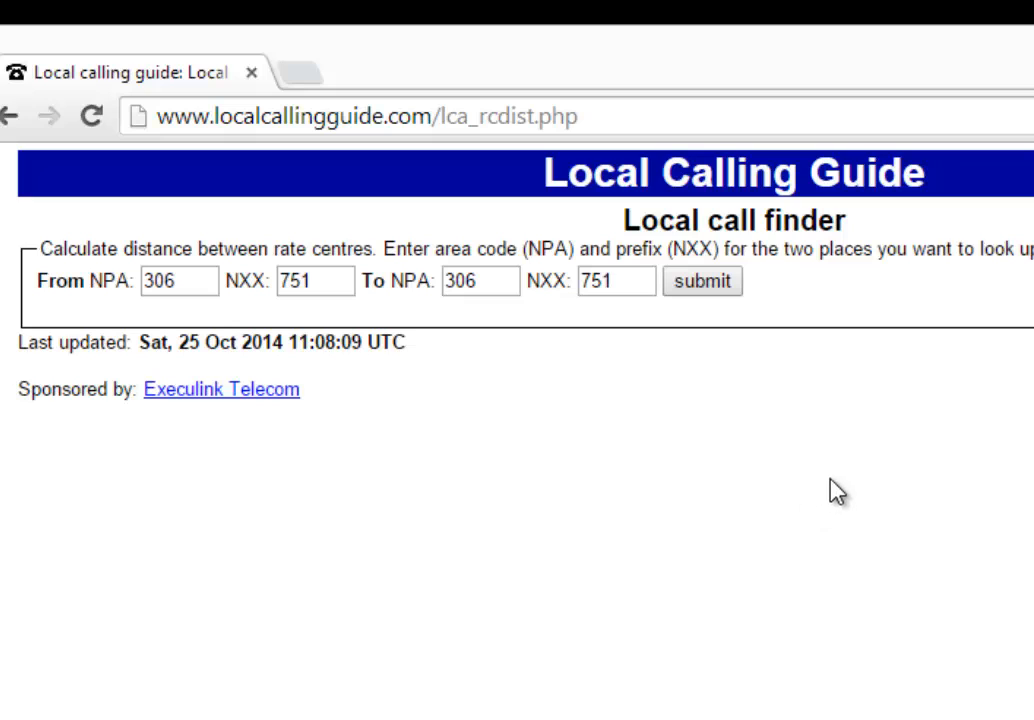
pyautogui.moveTo(784, 468)
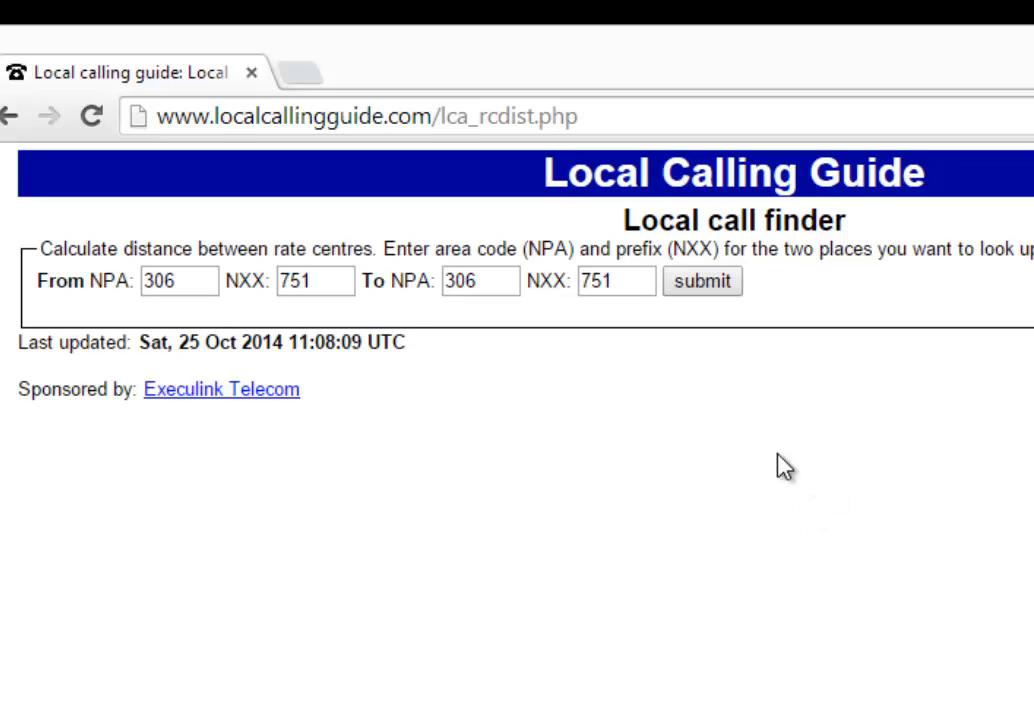
pyautogui.moveTo(456, 426)
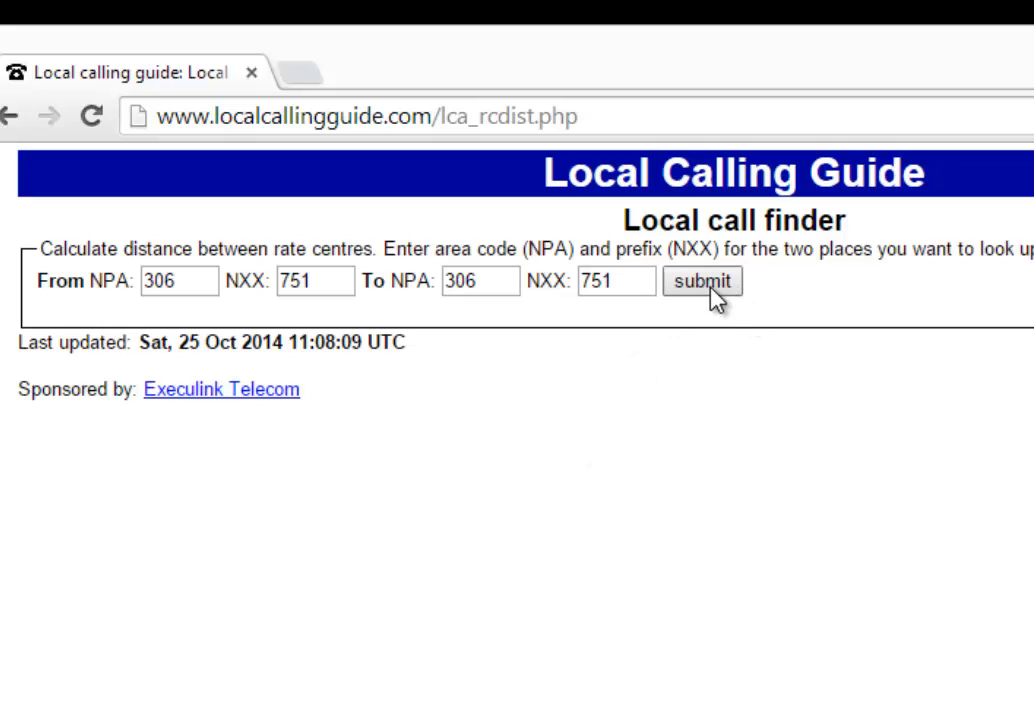
pyautogui.click(702, 280)
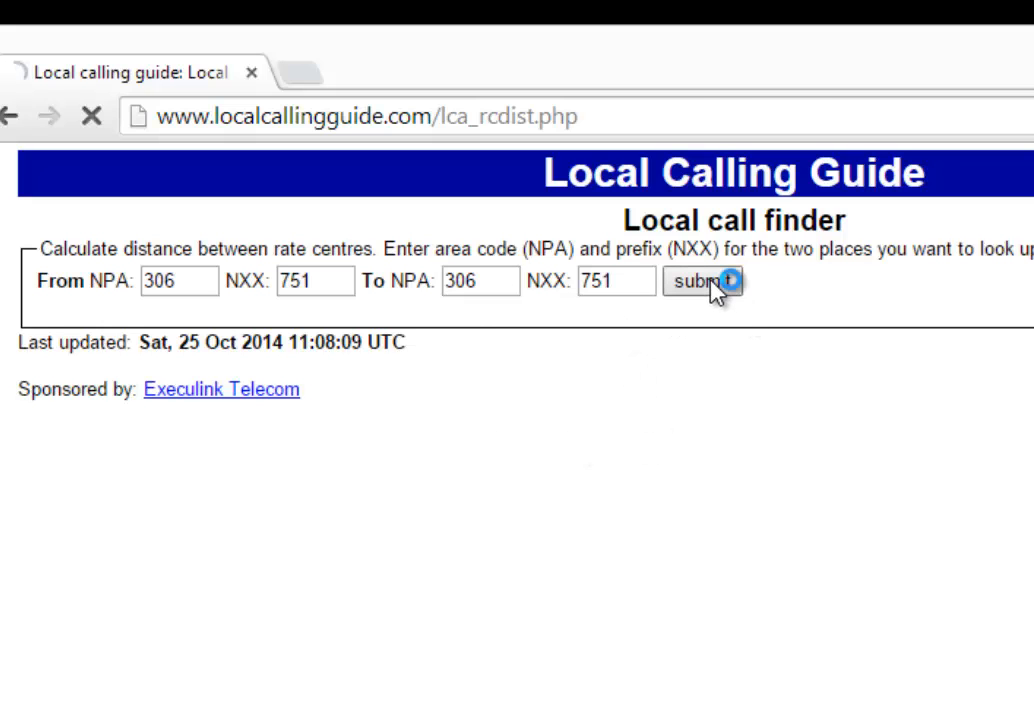
# - Go into the Regina, SK rate centre and show its full list of local prefixes
pyautogui.click(700, 280)
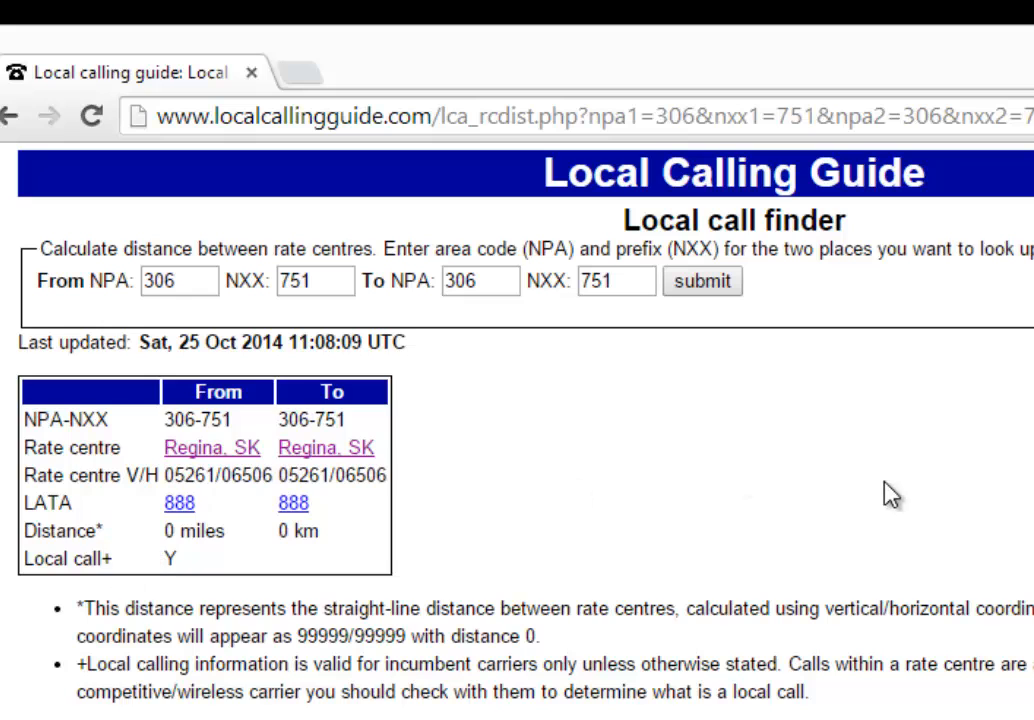
pyautogui.moveTo(178, 602)
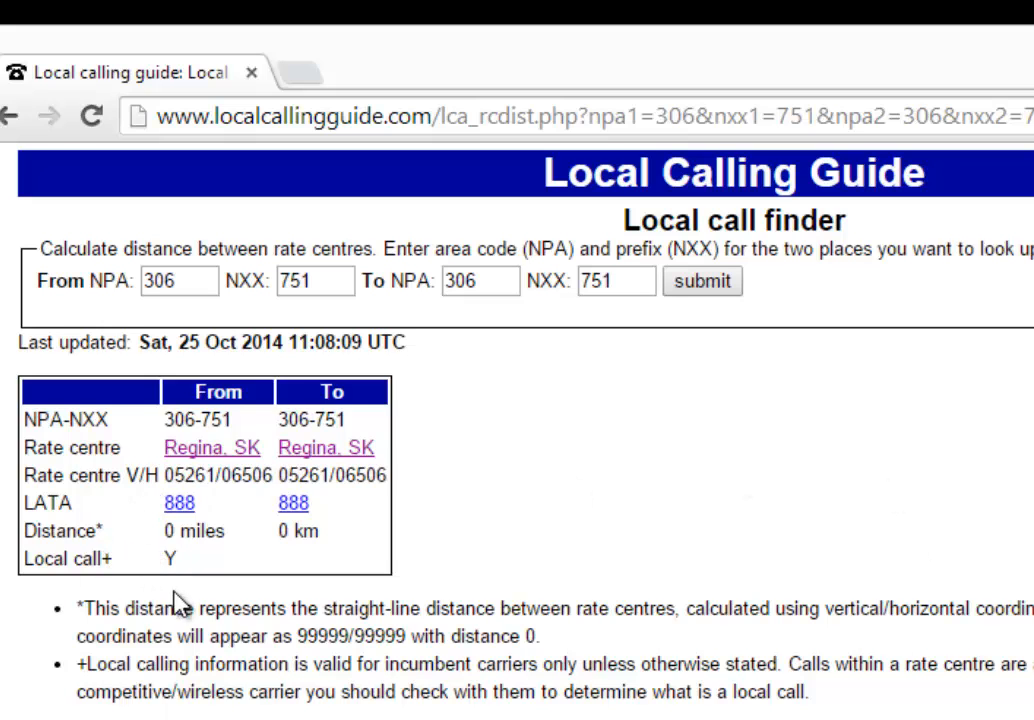
pyautogui.click(212, 448)
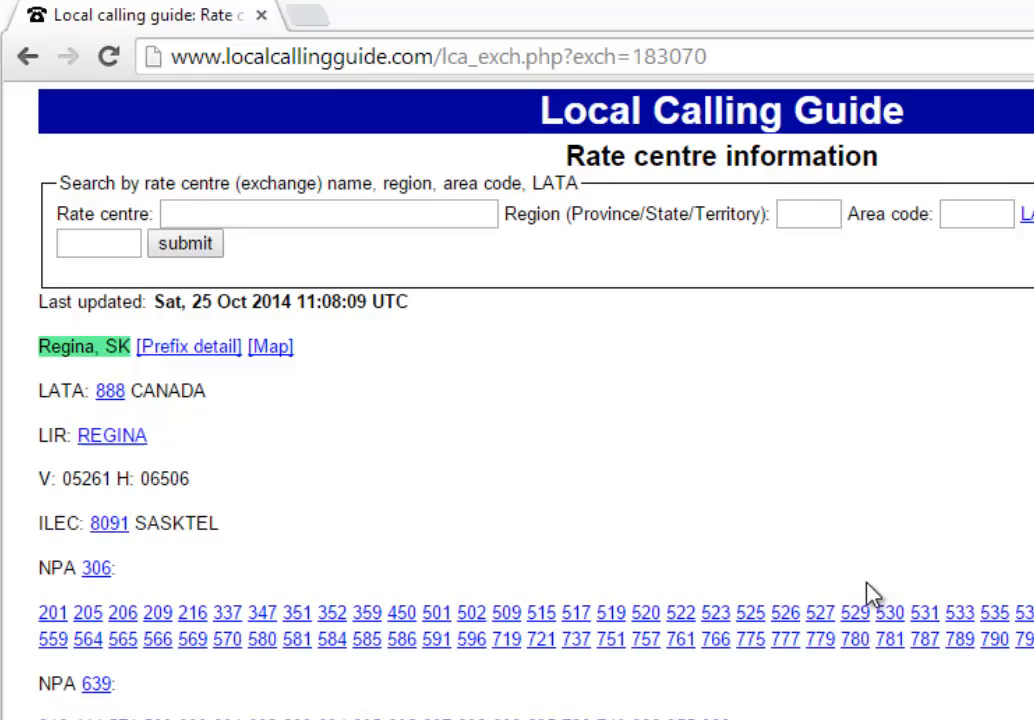
pyautogui.scroll(-3)
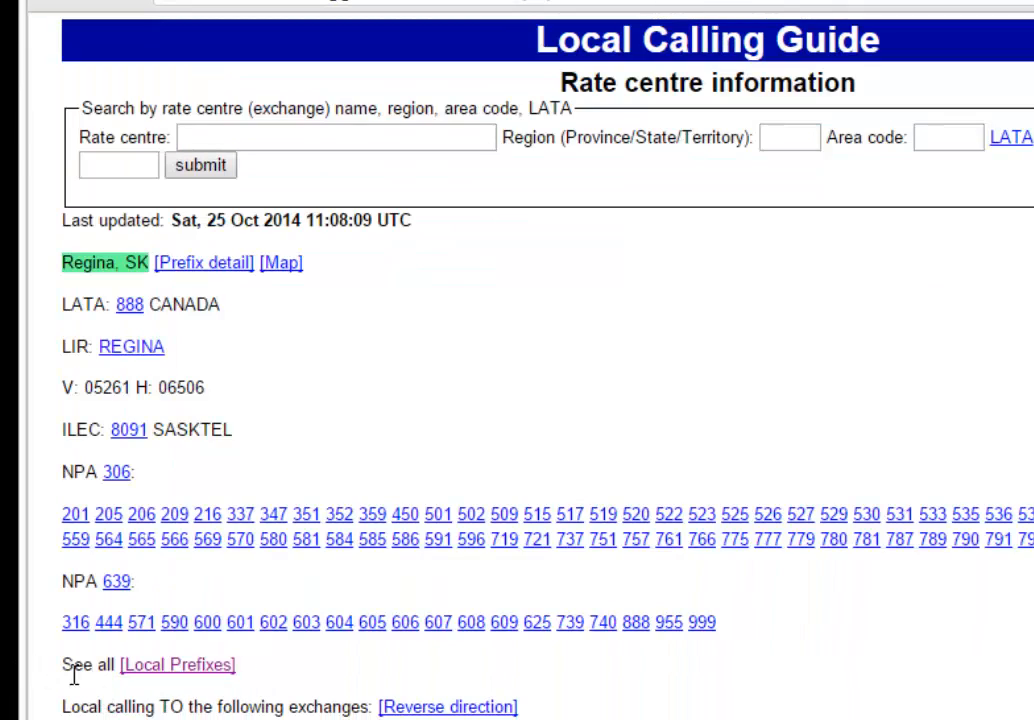
pyautogui.moveTo(178, 664)
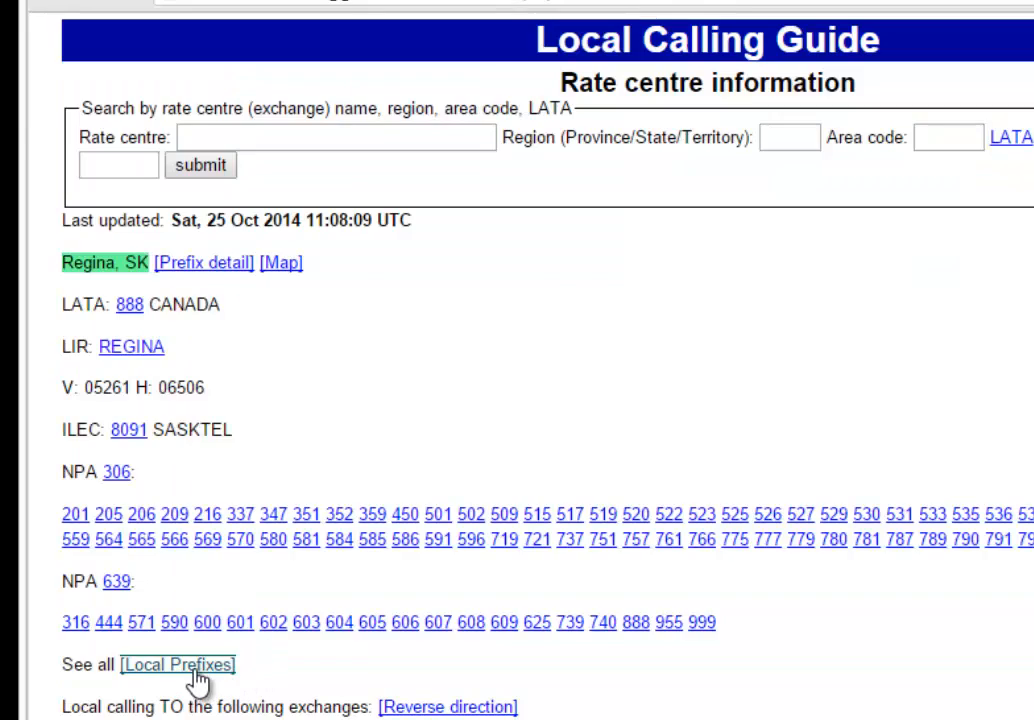
pyautogui.doubleClick(176, 664)
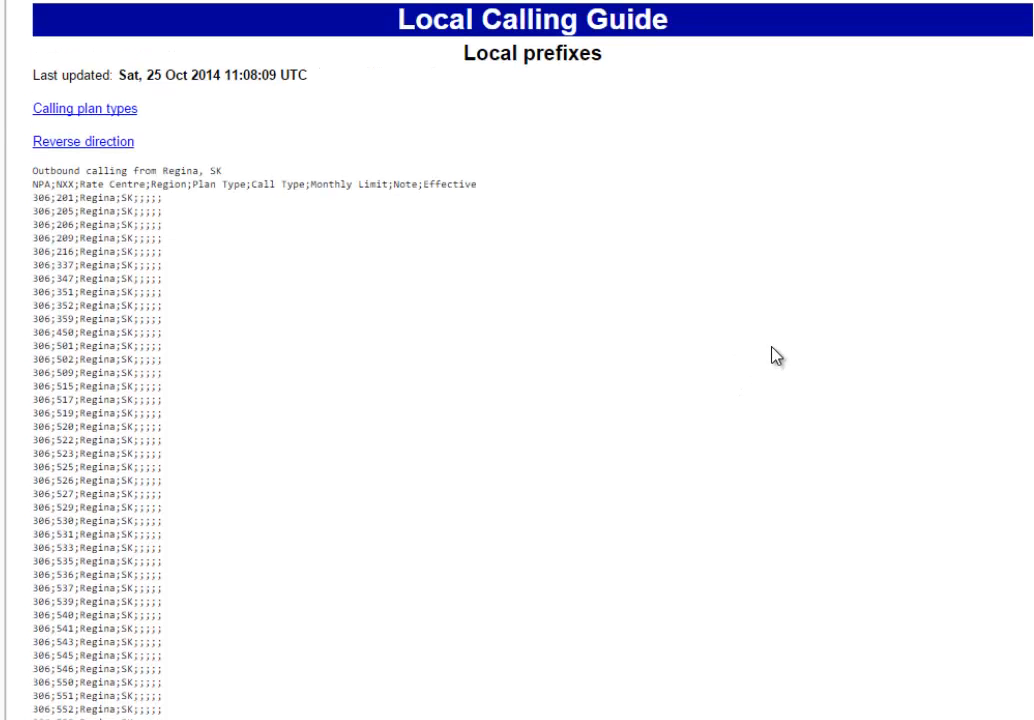
# - Scroll the Regina prefix list into view for copying into Excel from A3
pyautogui.scroll(-3)
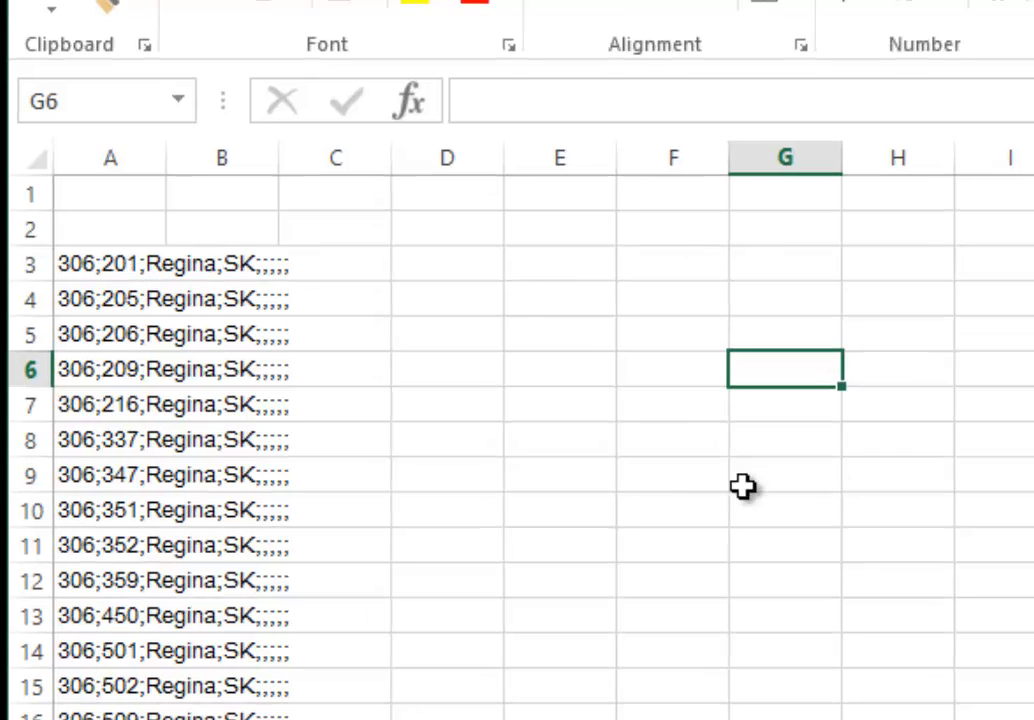
# - Enter =LEFT(A3,3) in E3 to pull the area code 306, then move to F3
pyautogui.click(560, 264)
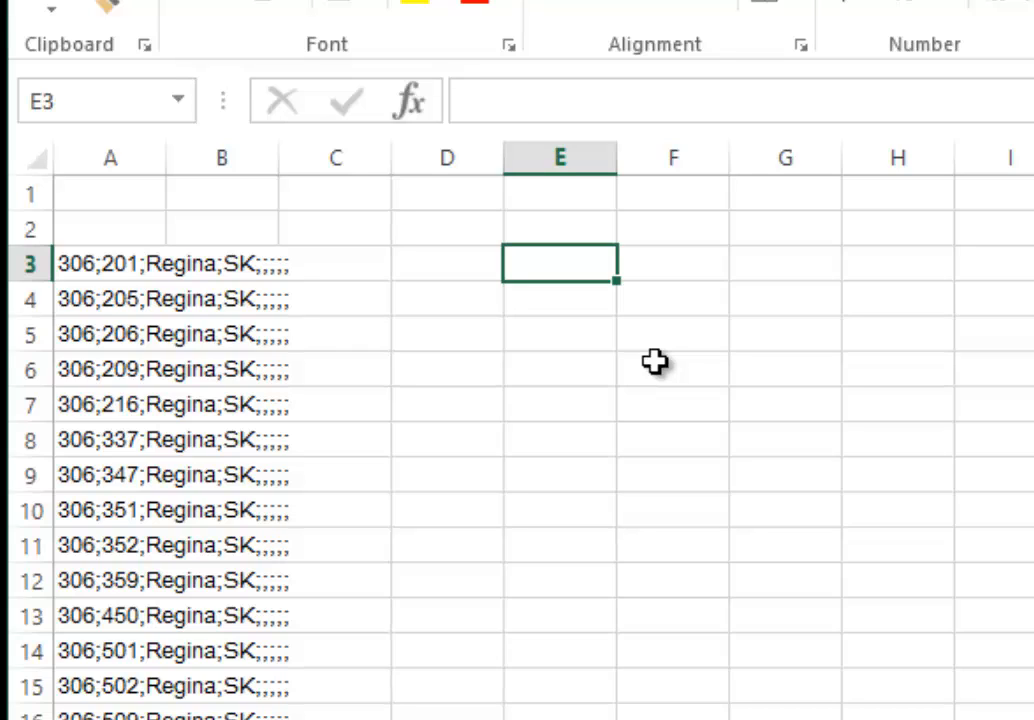
pyautogui.write('=')
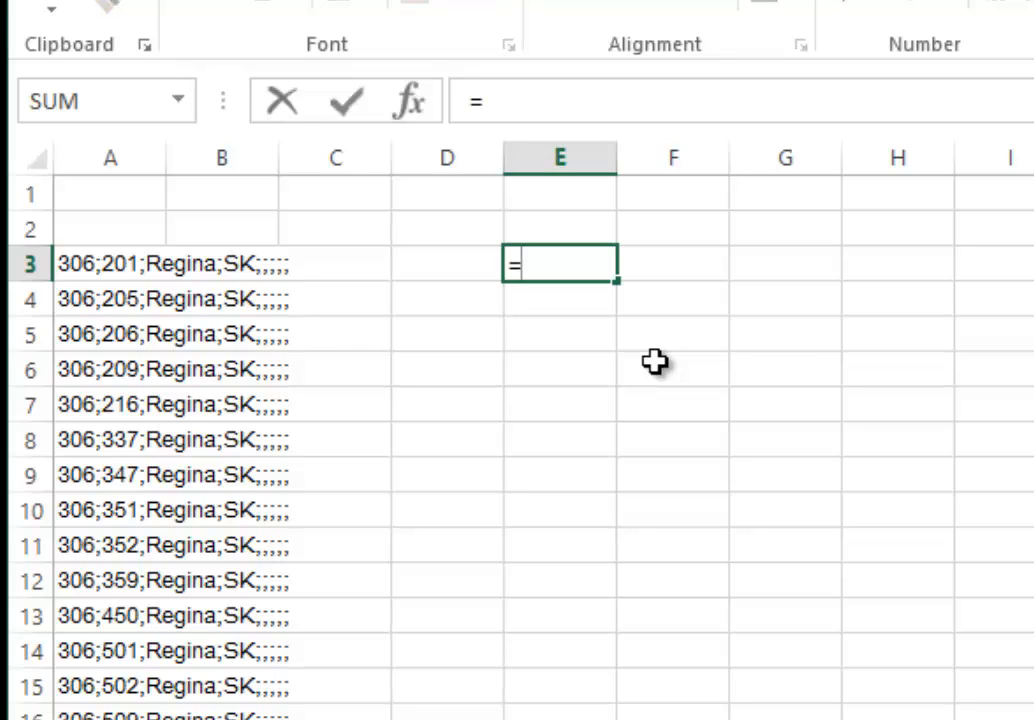
pyautogui.write('left(')
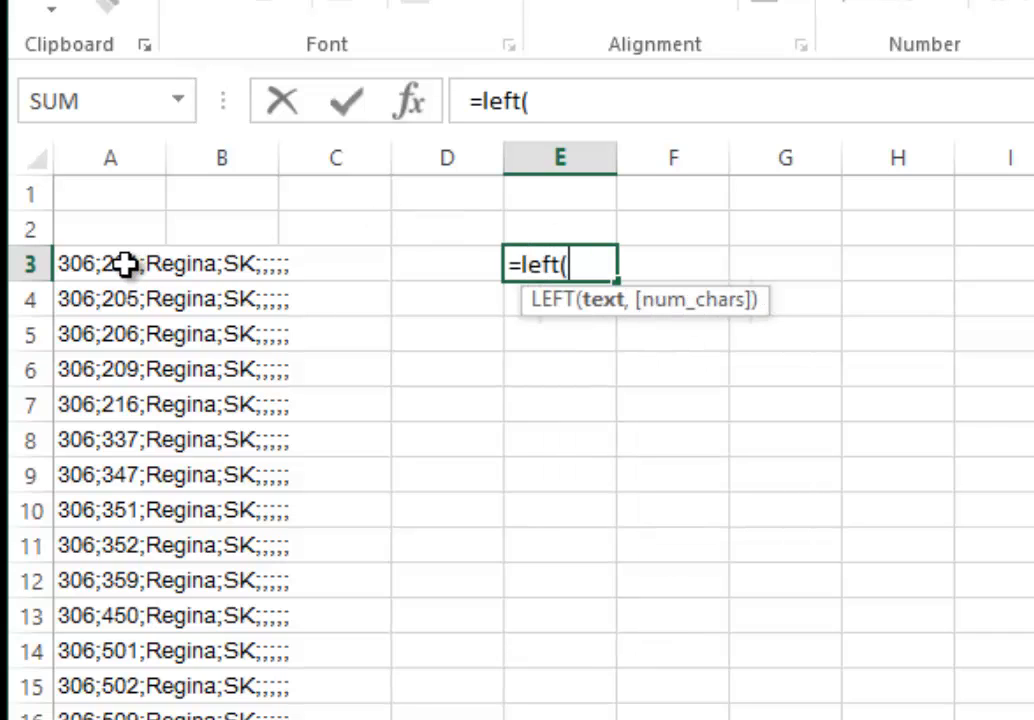
pyautogui.click(110, 264)
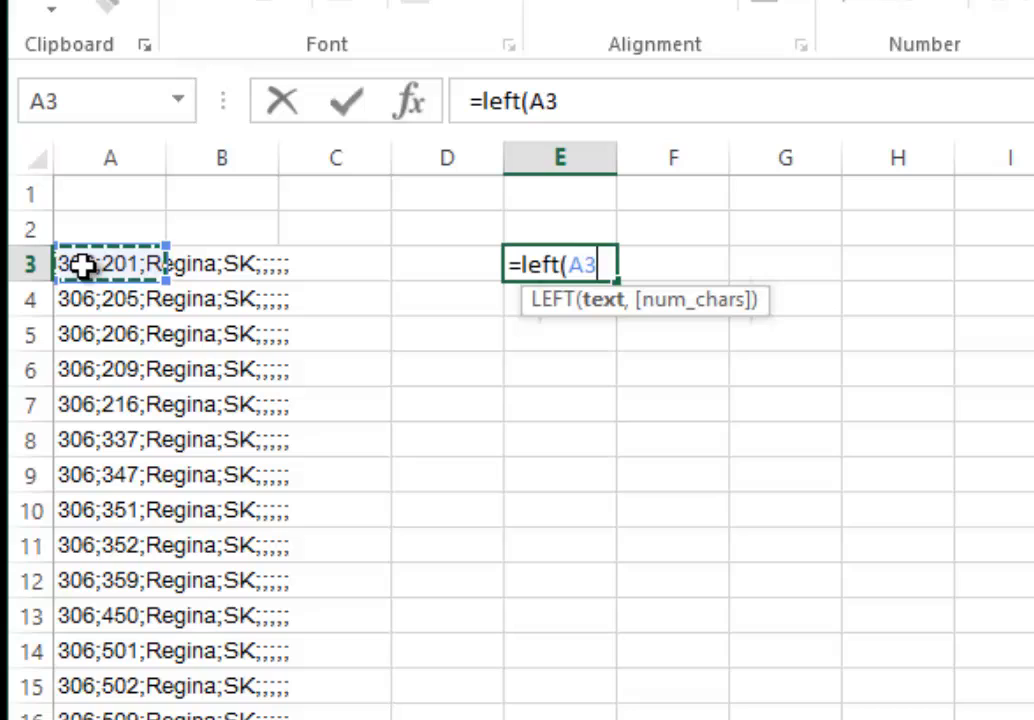
pyautogui.write(',')
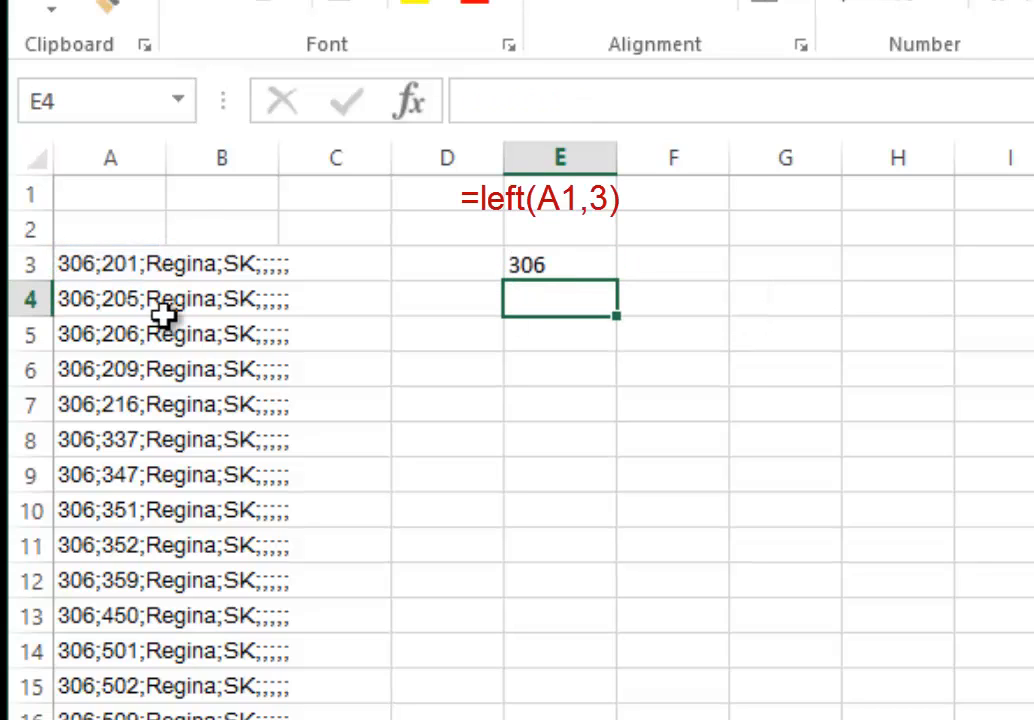
pyautogui.click(672, 264)
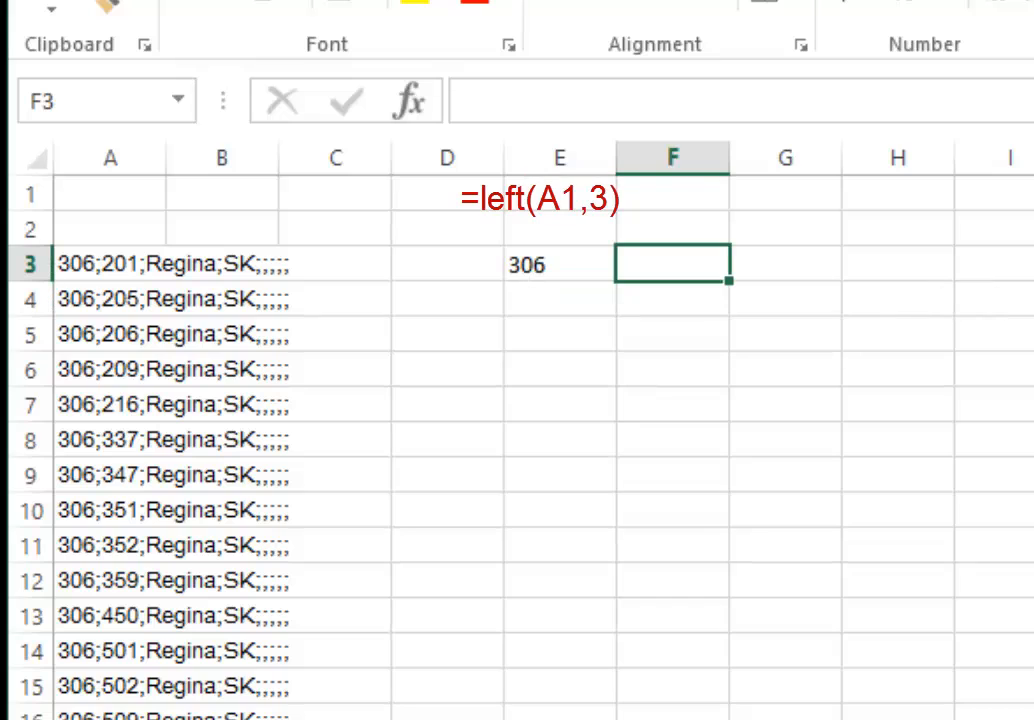
# - Begin =MID(A3,5, in F3 to extract the three-digit prefix
pyautogui.write('=')
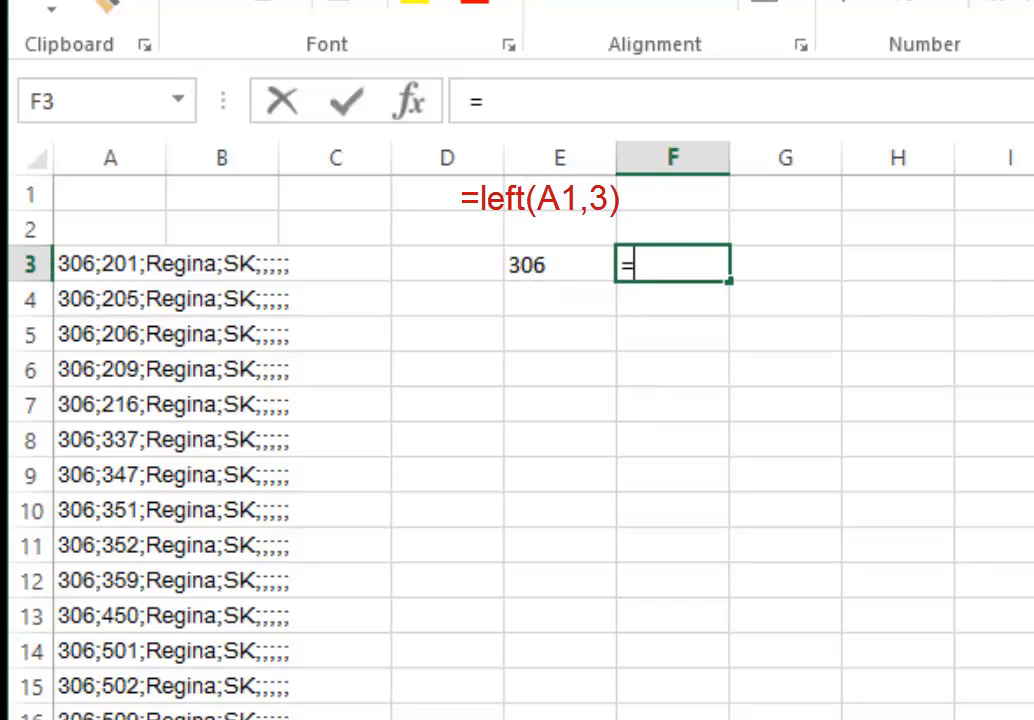
pyautogui.write('mid')
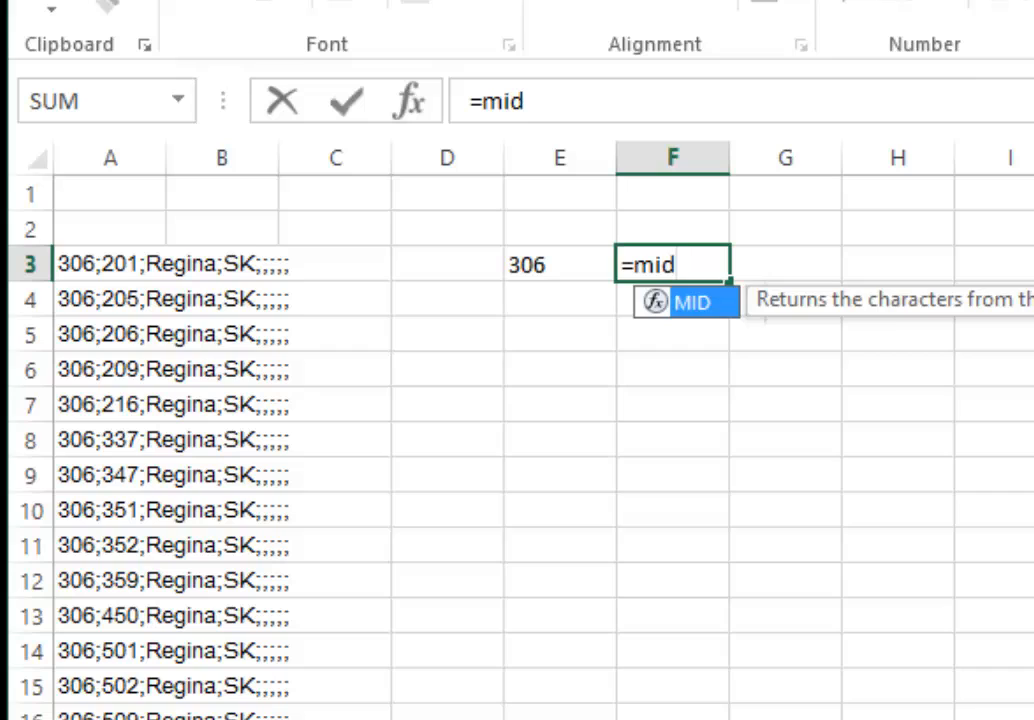
pyautogui.click(110, 264)
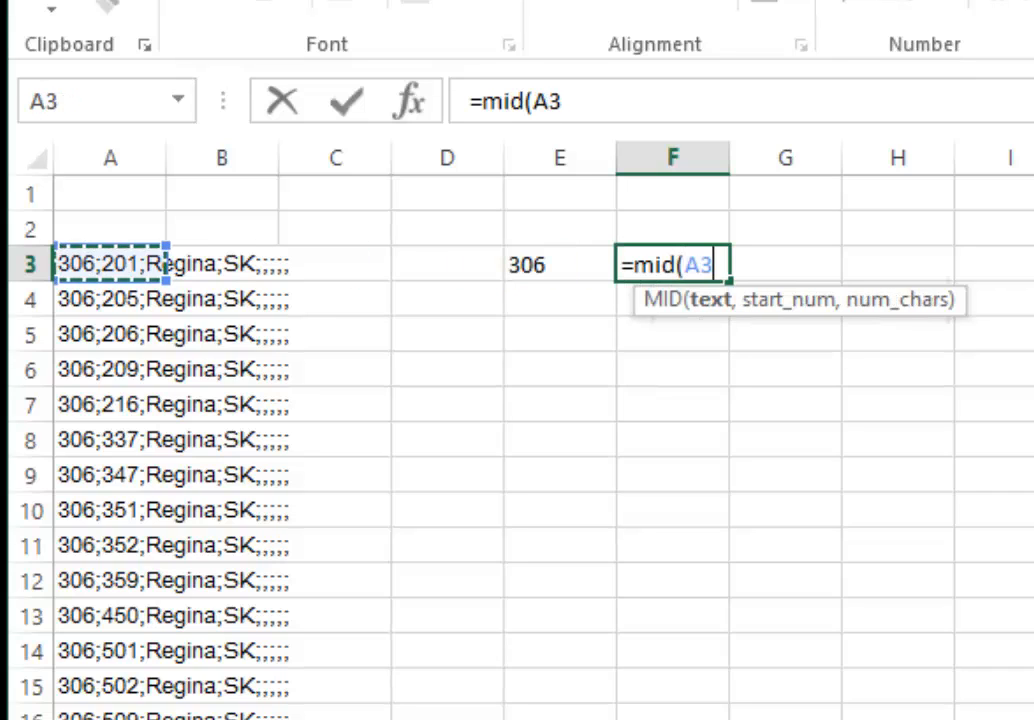
pyautogui.write(',')
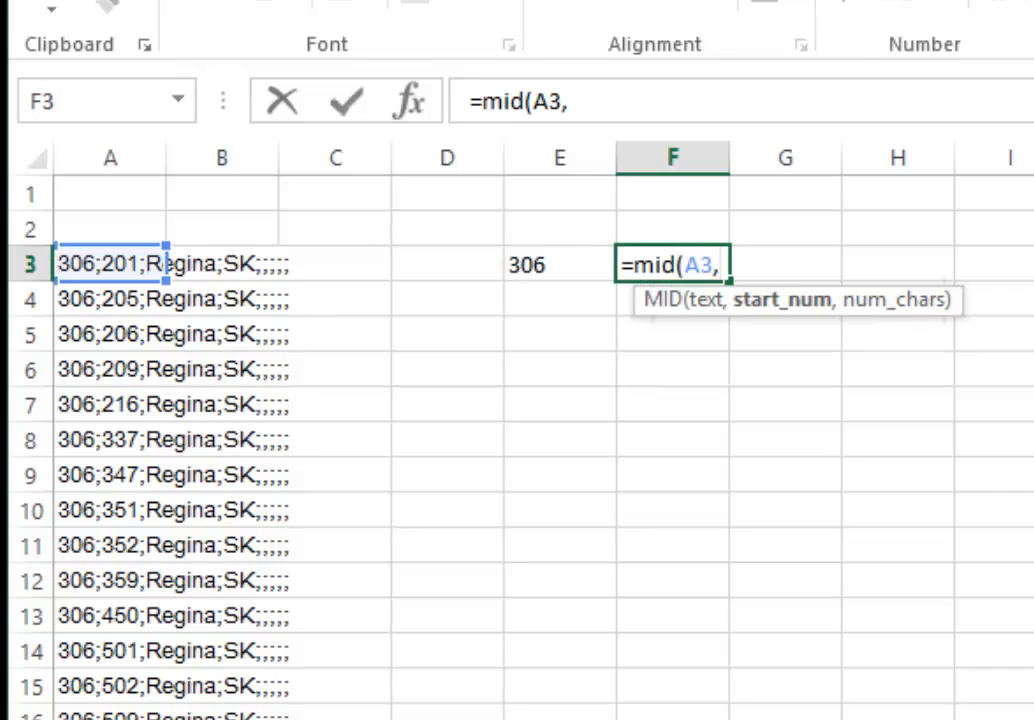
pyautogui.write('5')
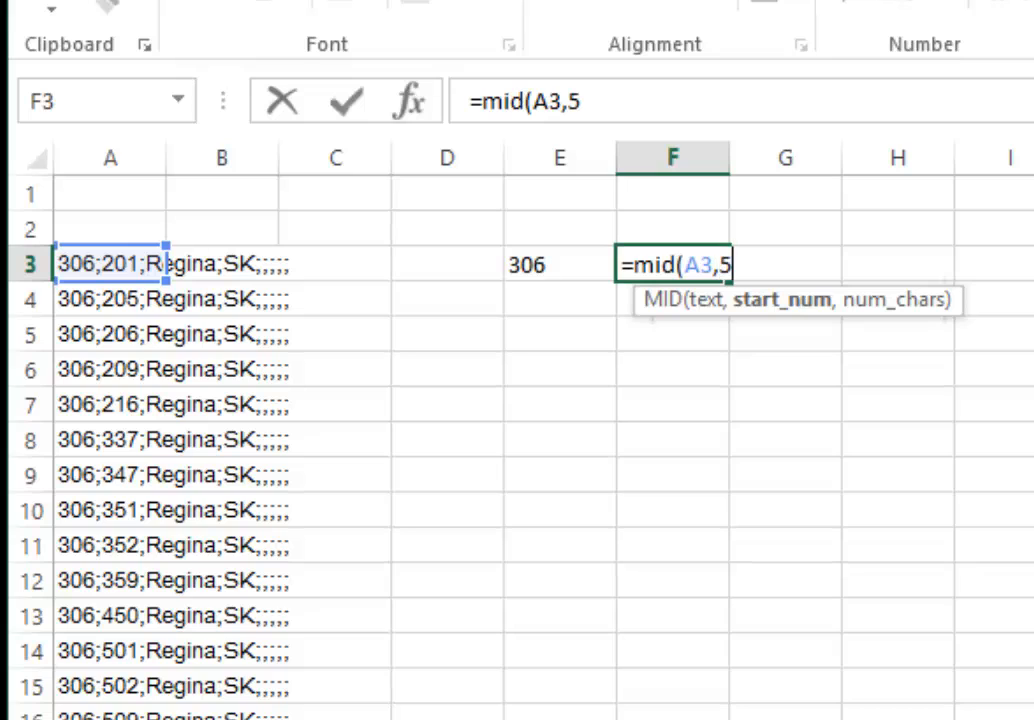
pyautogui.write(',')
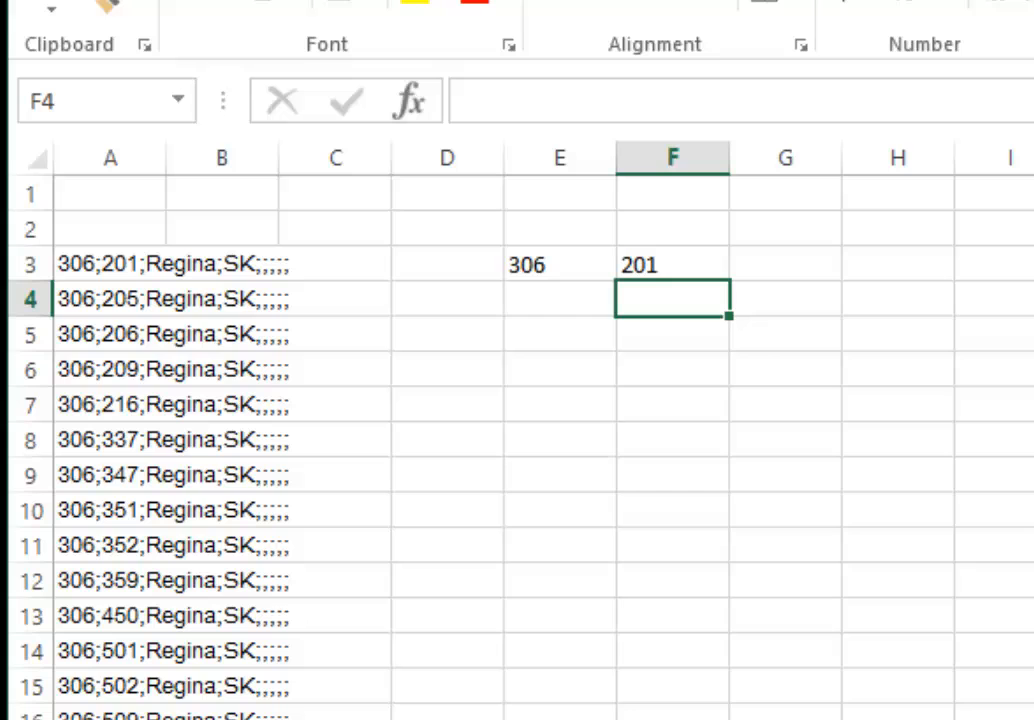
# - Fill the E3:F3 area-code and prefix formulas down all the Regina rows
pyautogui.click(560, 264)
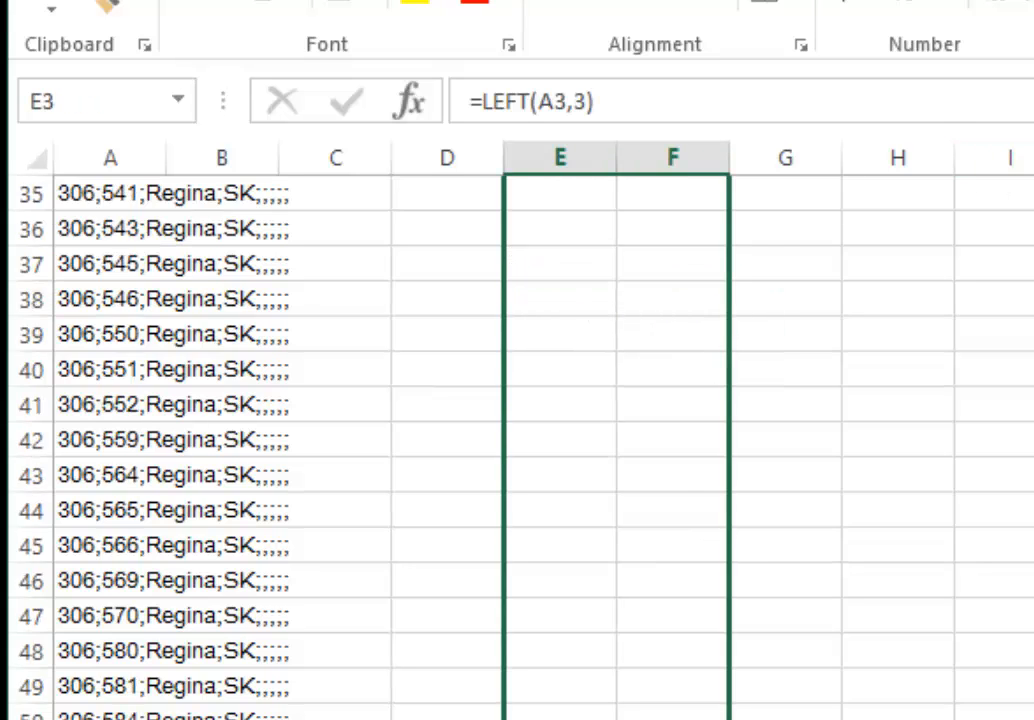
pyautogui.scroll(-3)
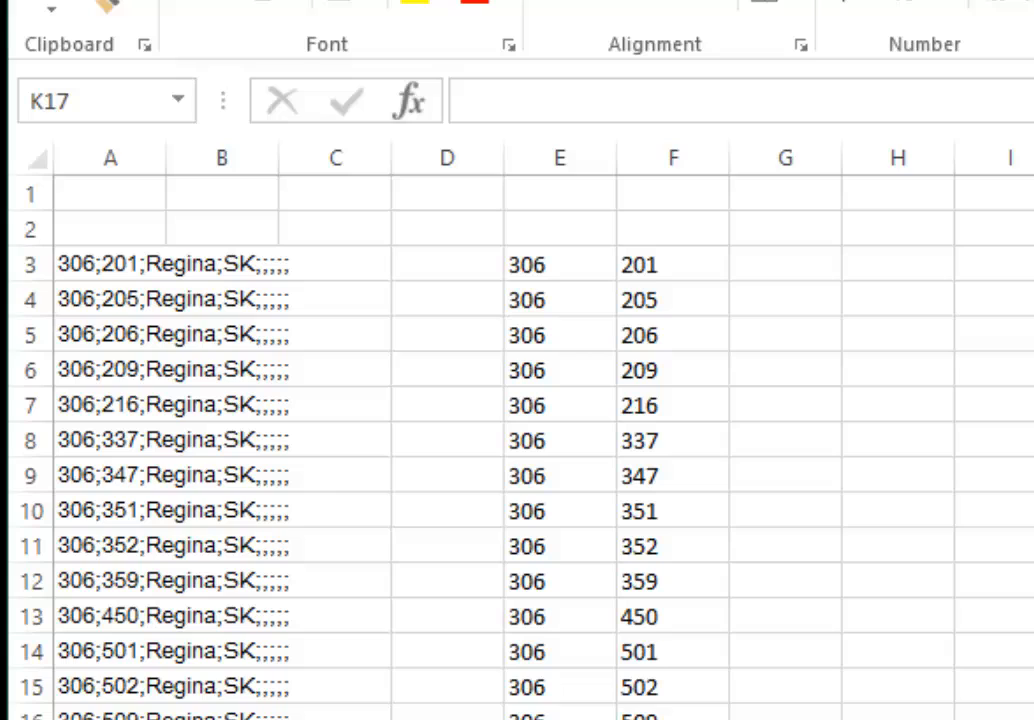
pyautogui.moveTo(204, 284)
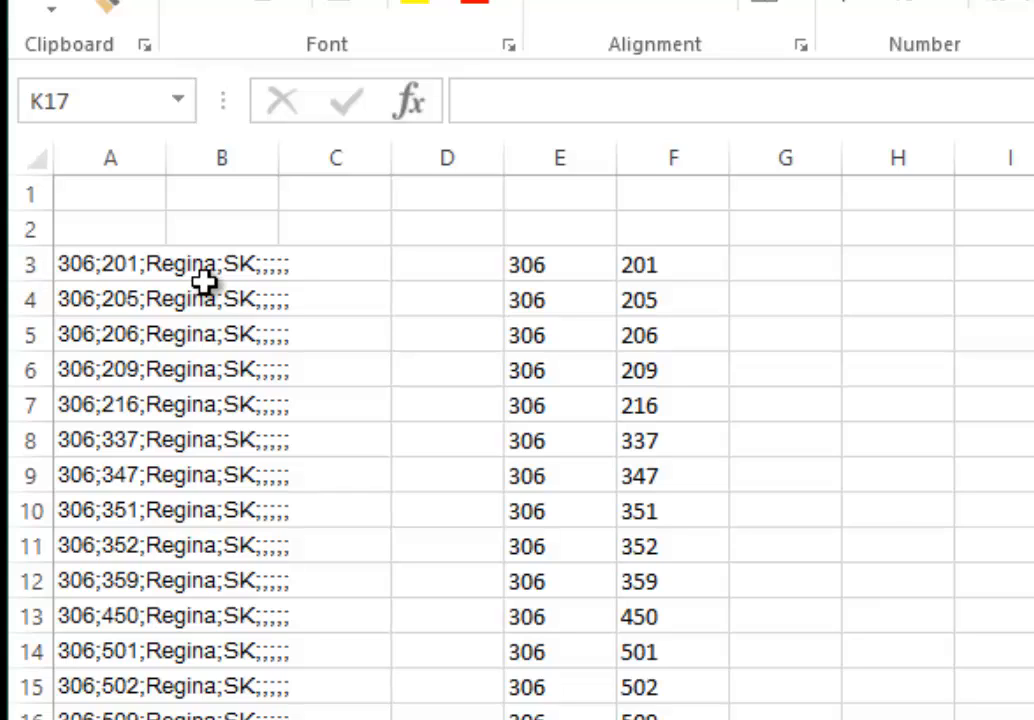
pyautogui.moveTo(240, 384)
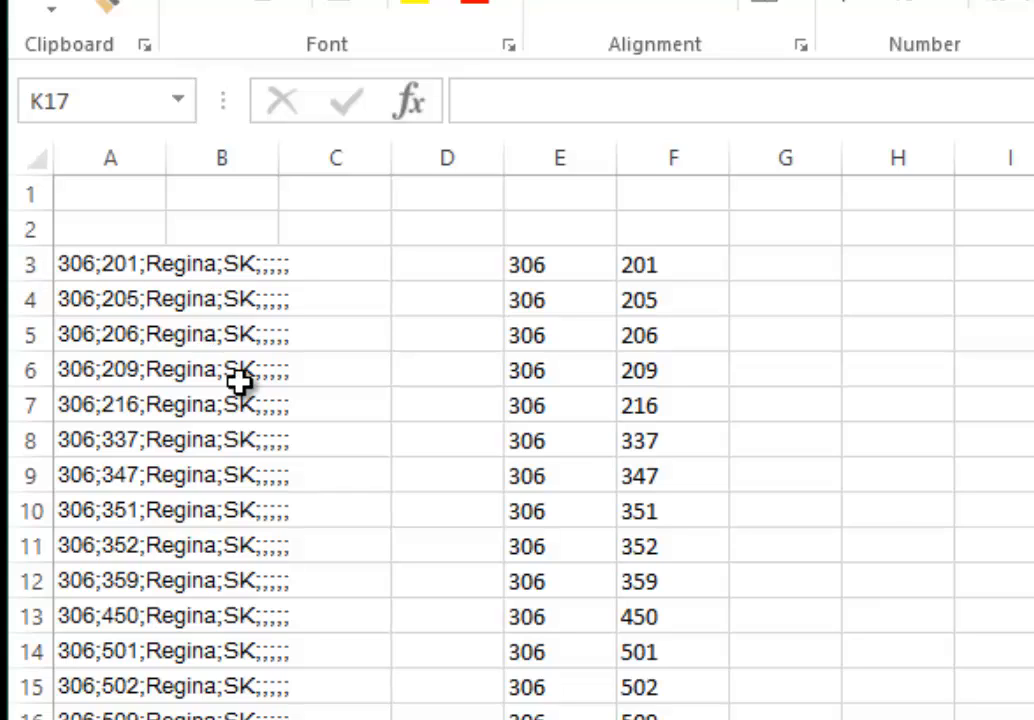
# - Paste the extracted area codes and prefixes back as plain values
pyautogui.moveTo(560, 264); pyautogui.dragTo(672, 652)
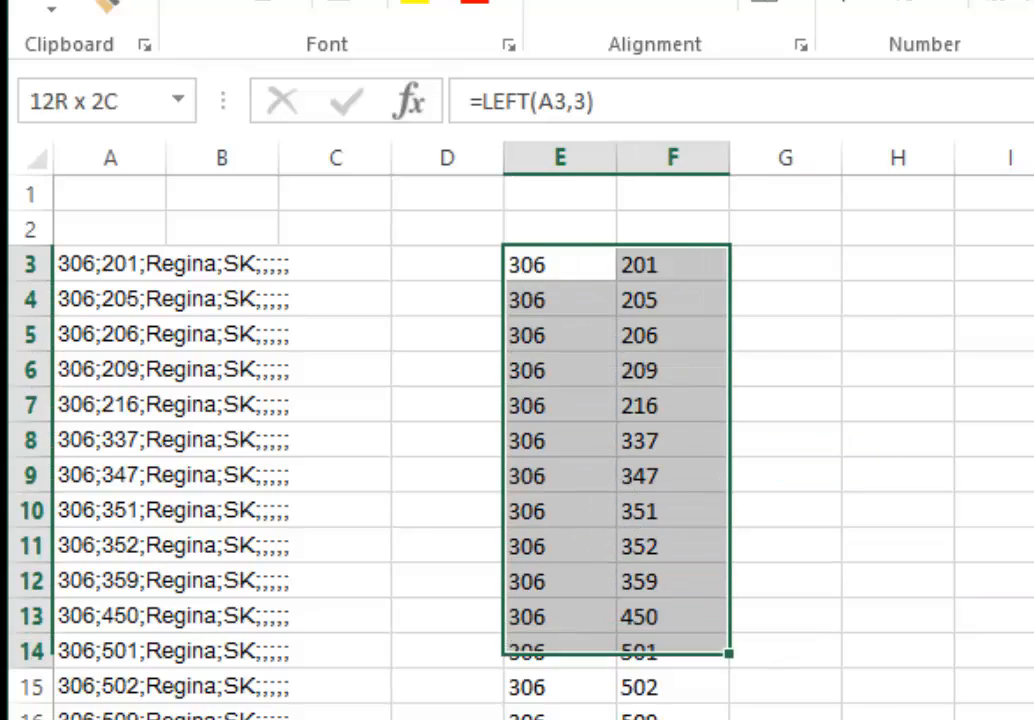
pyautogui.scroll(-3)
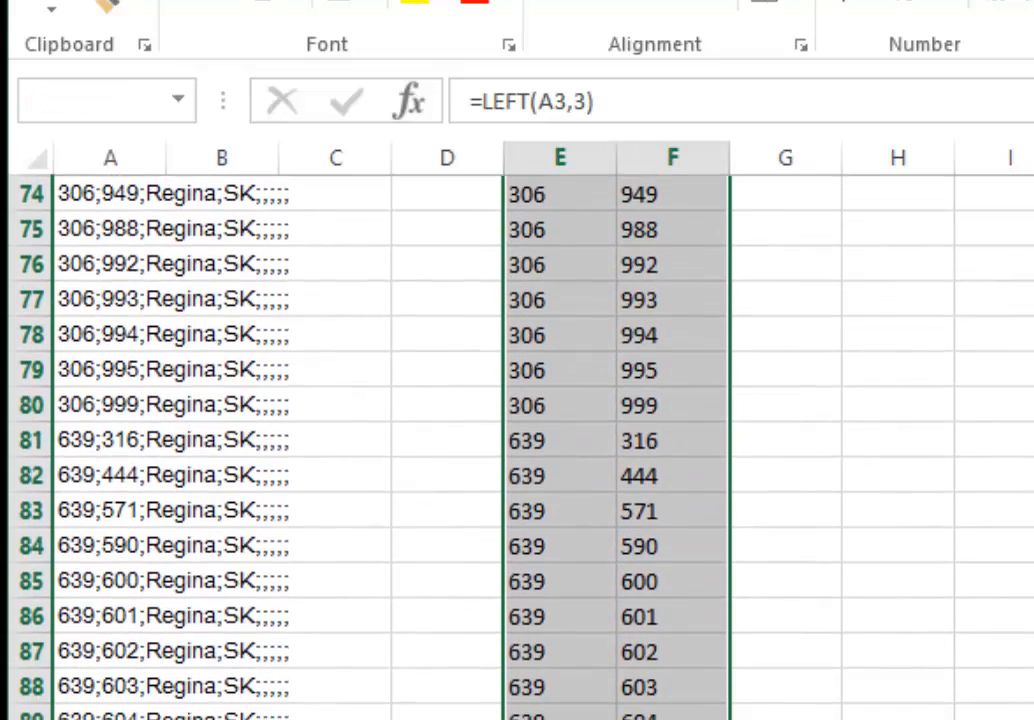
pyautogui.scroll(-3)
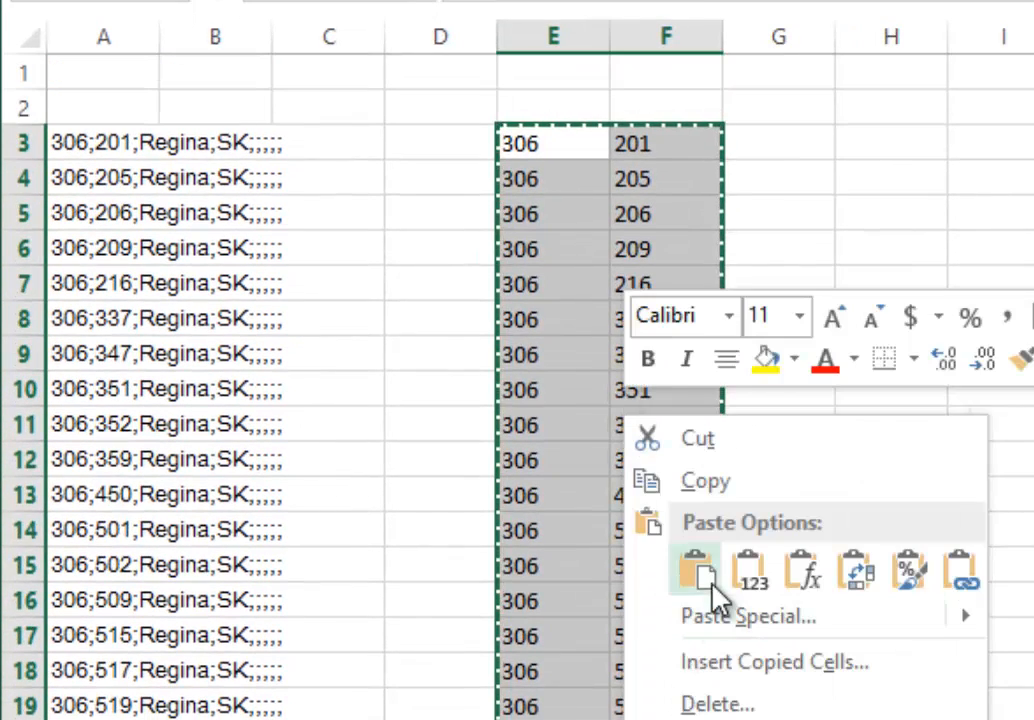
pyautogui.click(692, 572)
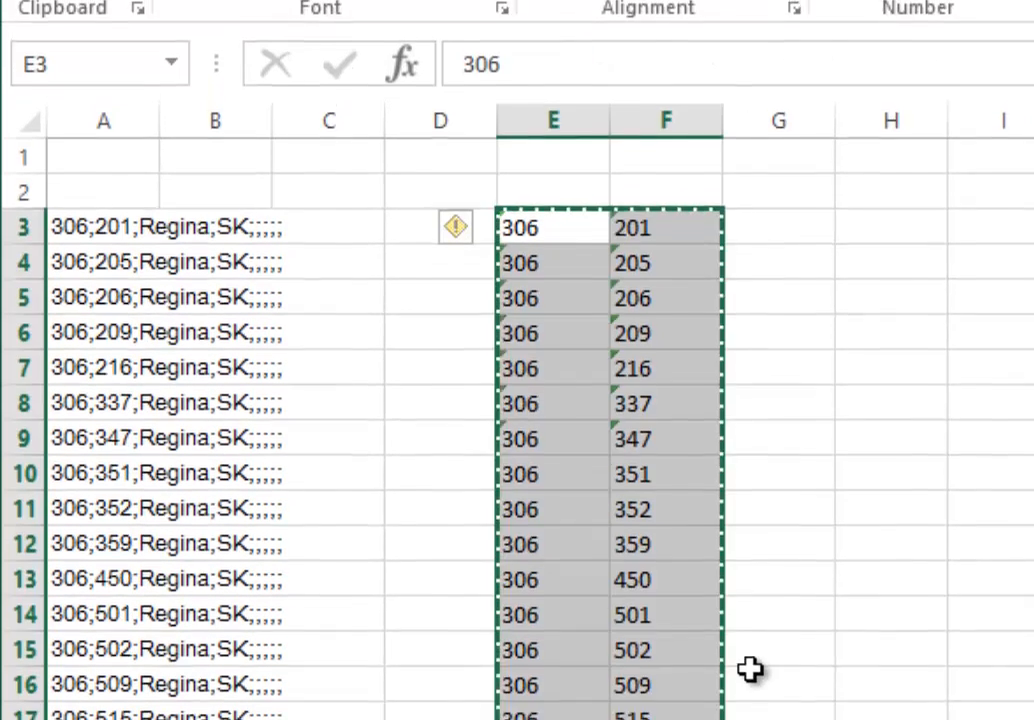
pyautogui.click(552, 280)
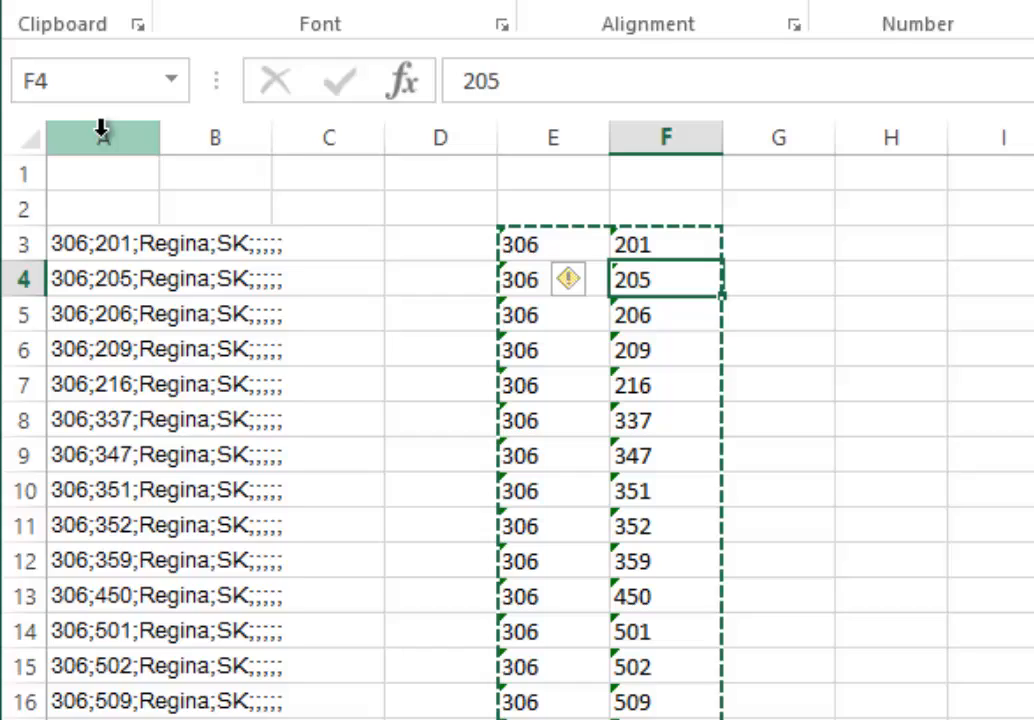
# - Remove the original columns A–D and the two empty top rows so data starts at row 1
pyautogui.rightClick(440, 136)
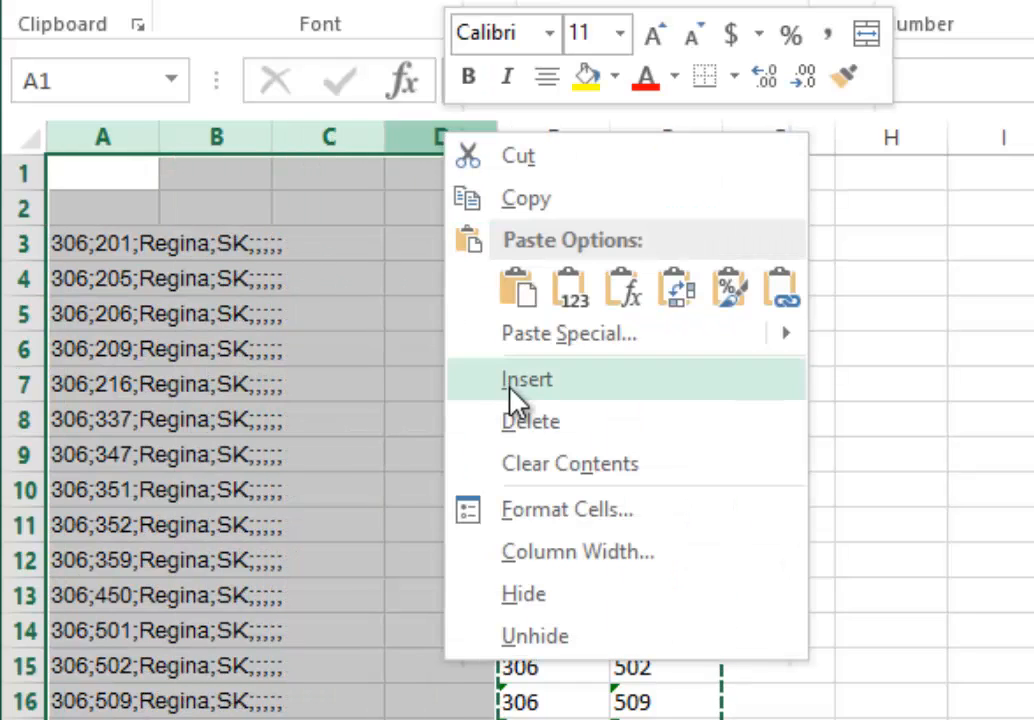
pyautogui.click(528, 380)
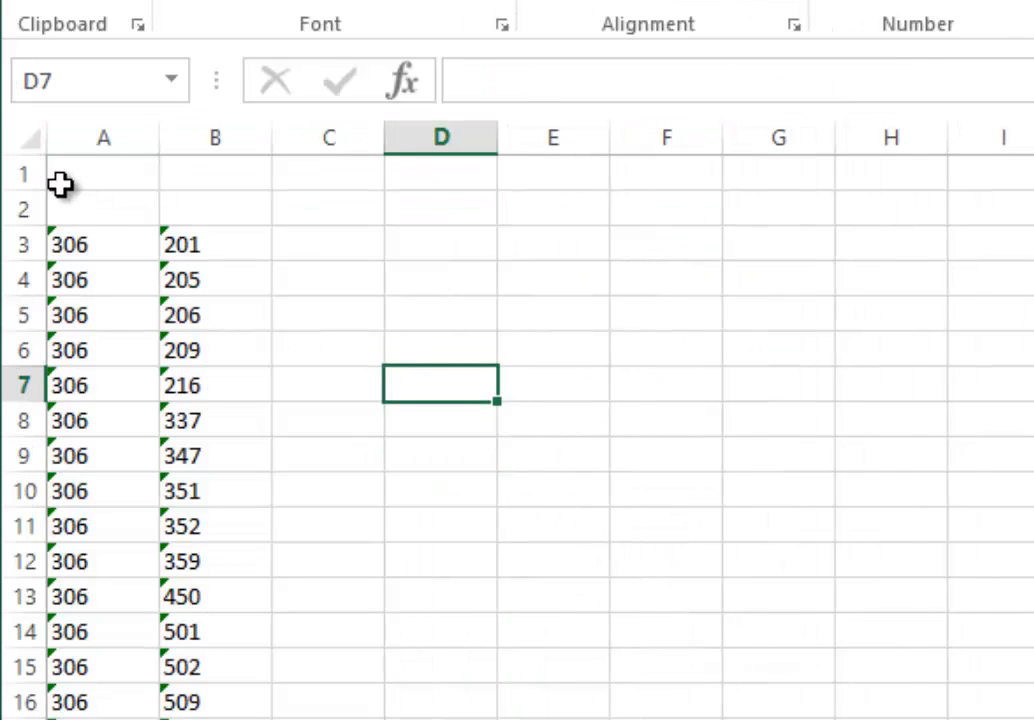
pyautogui.rightClick(24, 172)
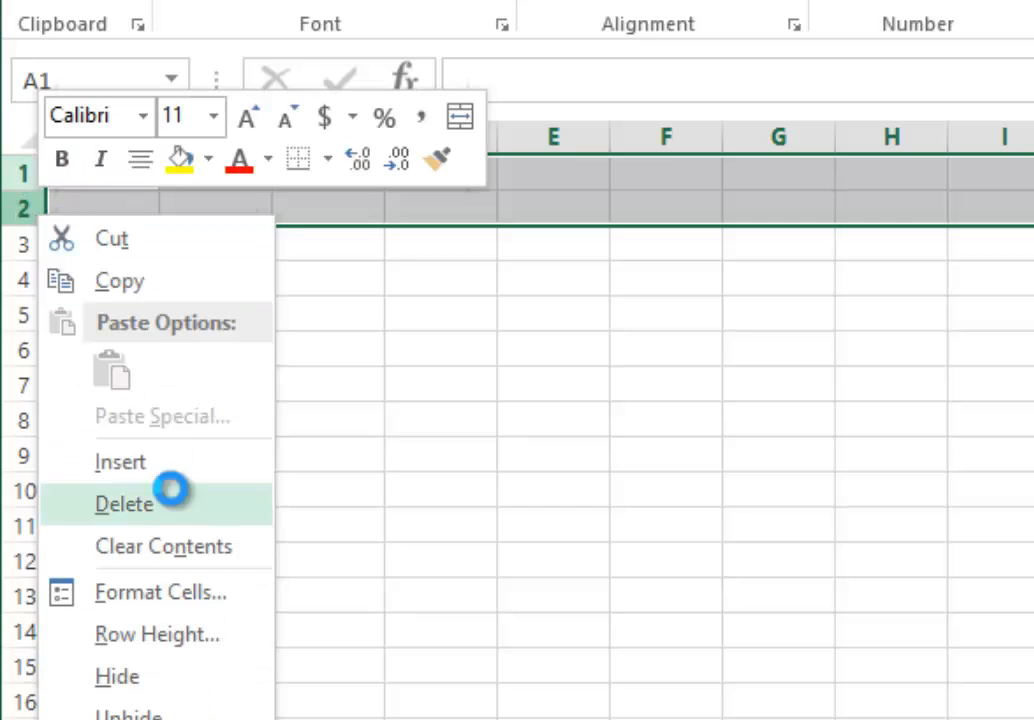
pyautogui.click(124, 504)
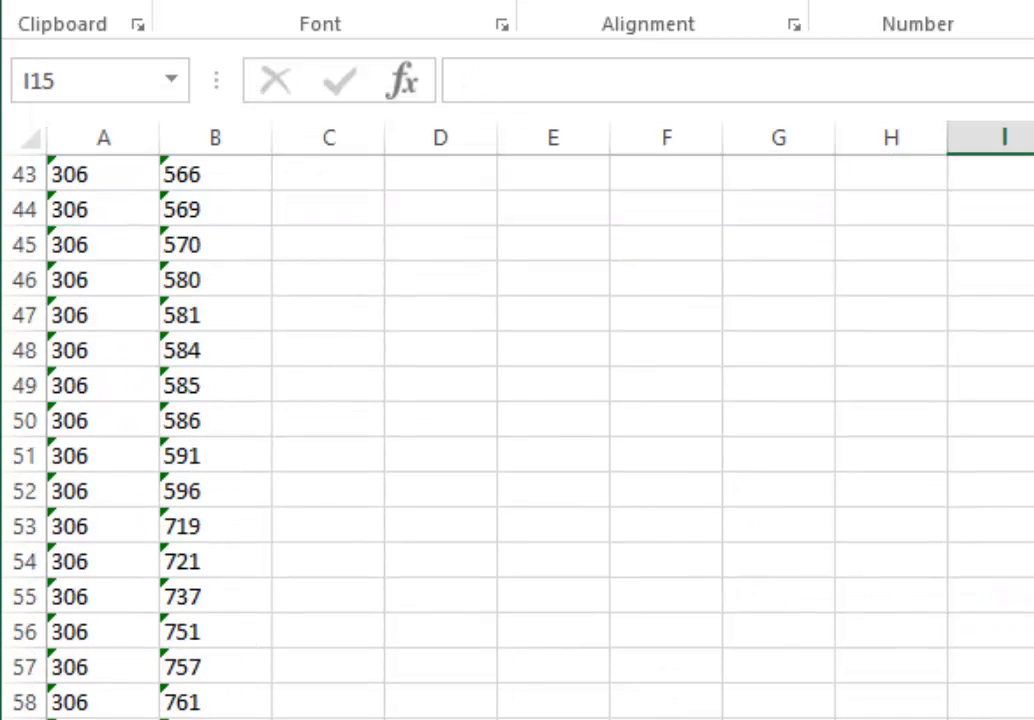
pyautogui.scroll(-3)
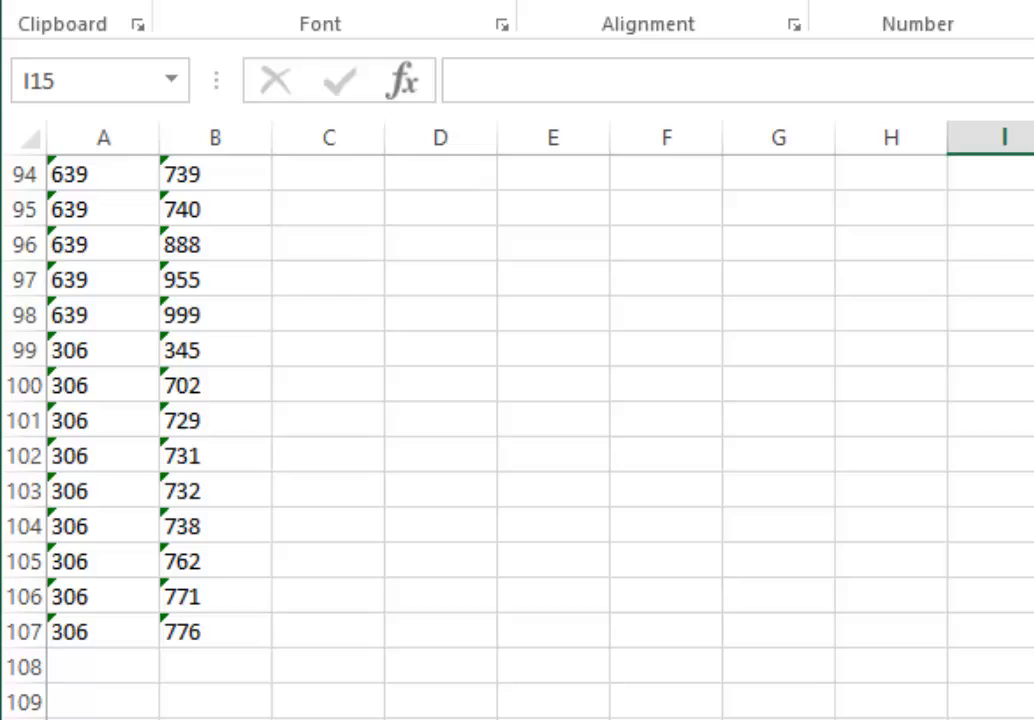
pyautogui.scroll(3)
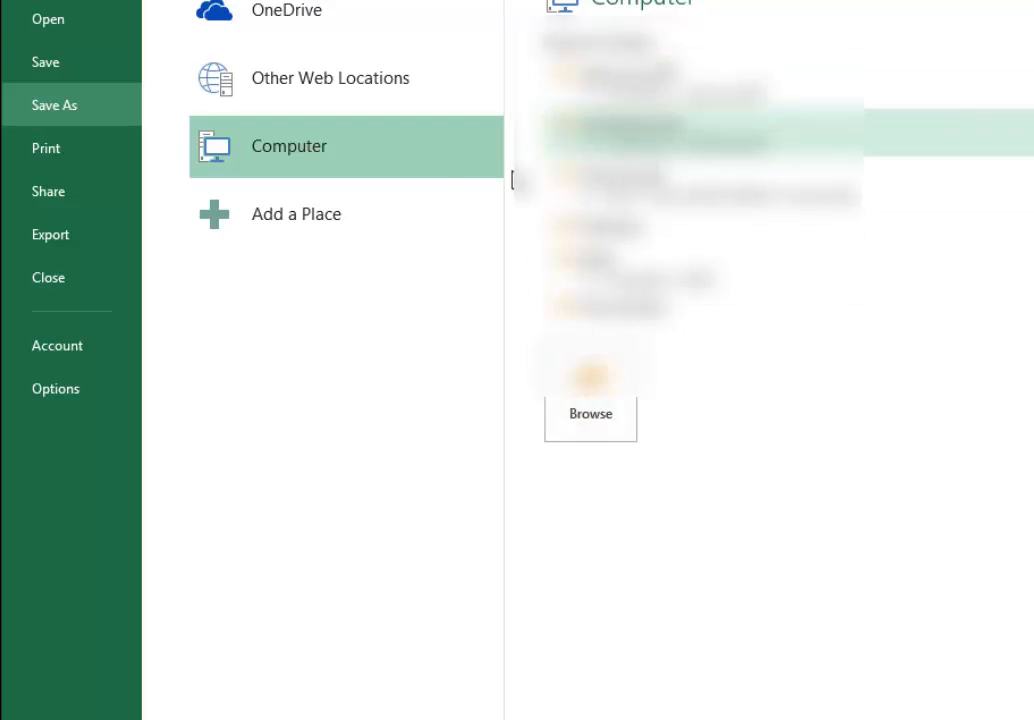
pyautogui.moveTo(652, 508)
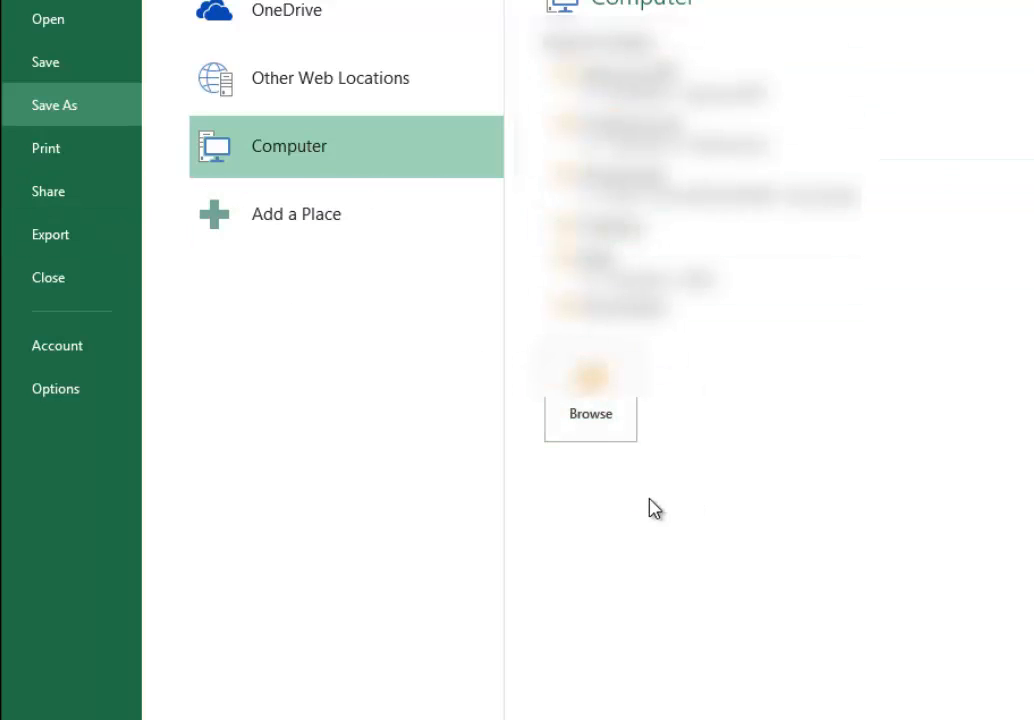
# - Browse to a save location and name the file ReginaPrefixes_306751
pyautogui.click(590, 390)
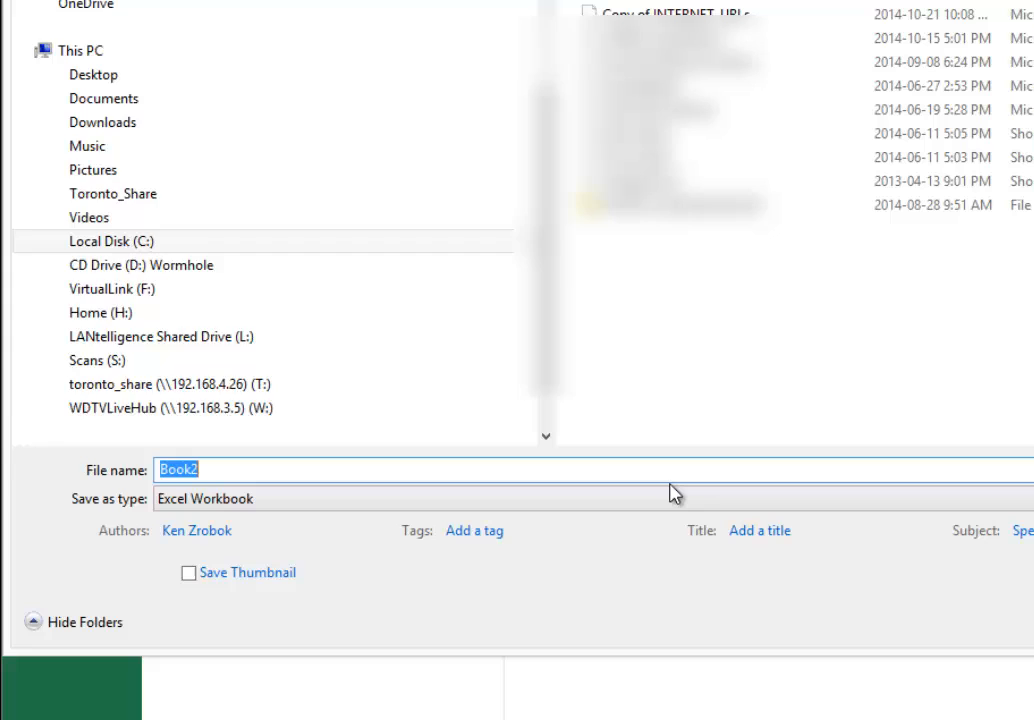
pyautogui.scroll(3)
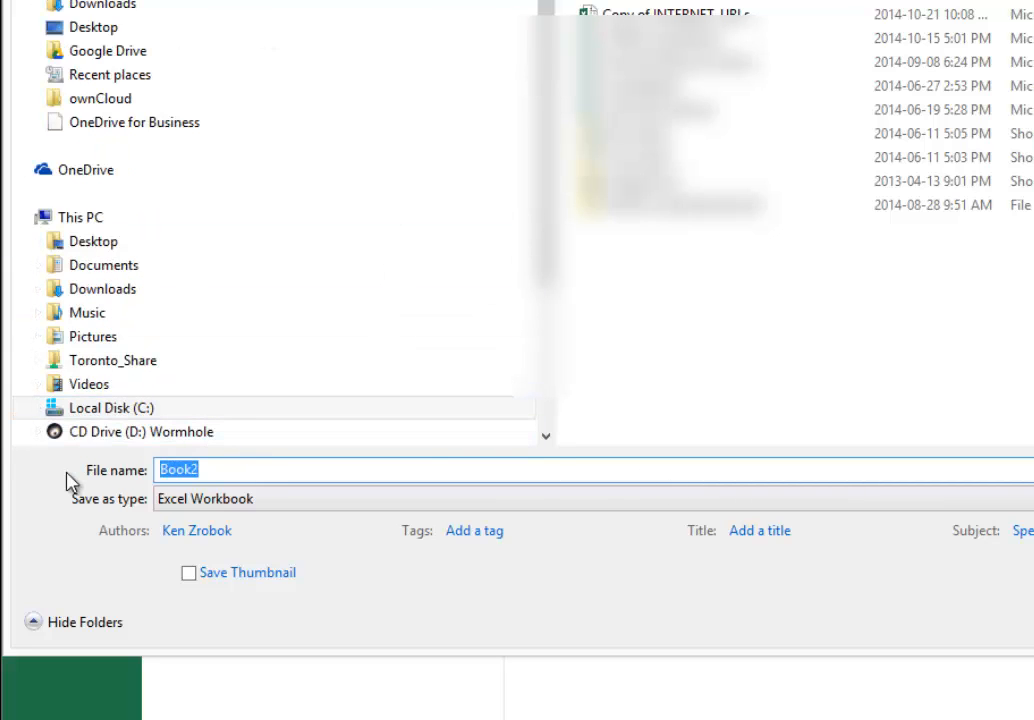
pyautogui.write('ReginaPre')
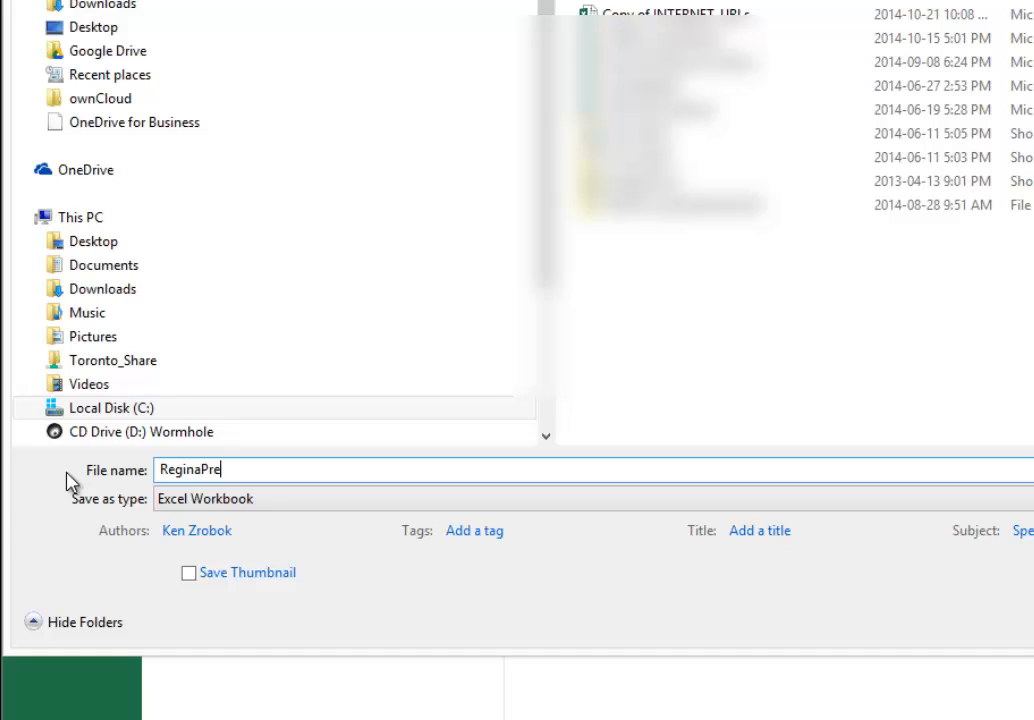
pyautogui.write('fixes_')
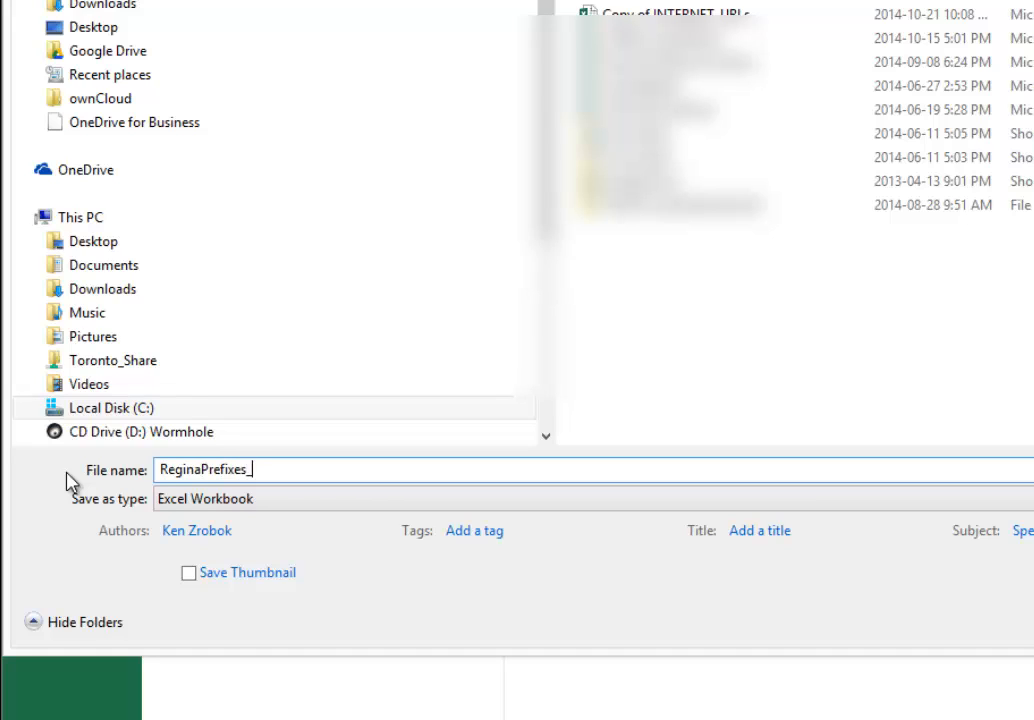
pyautogui.write('306751')
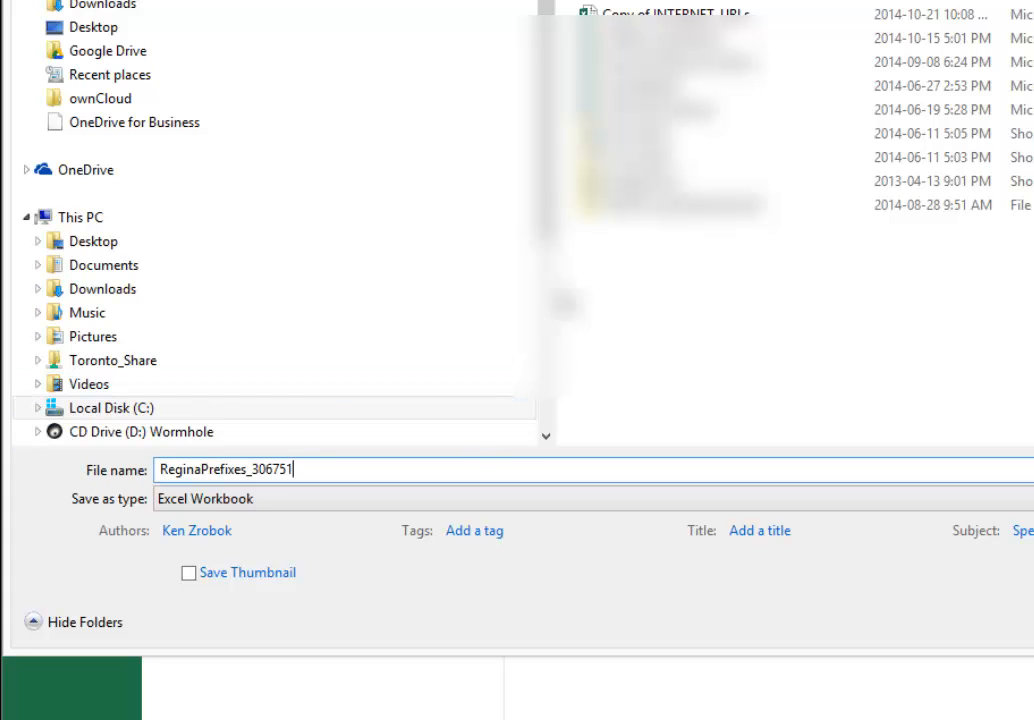
# - Set the file type to CSV (Comma delimited)
pyautogui.click(590, 498)
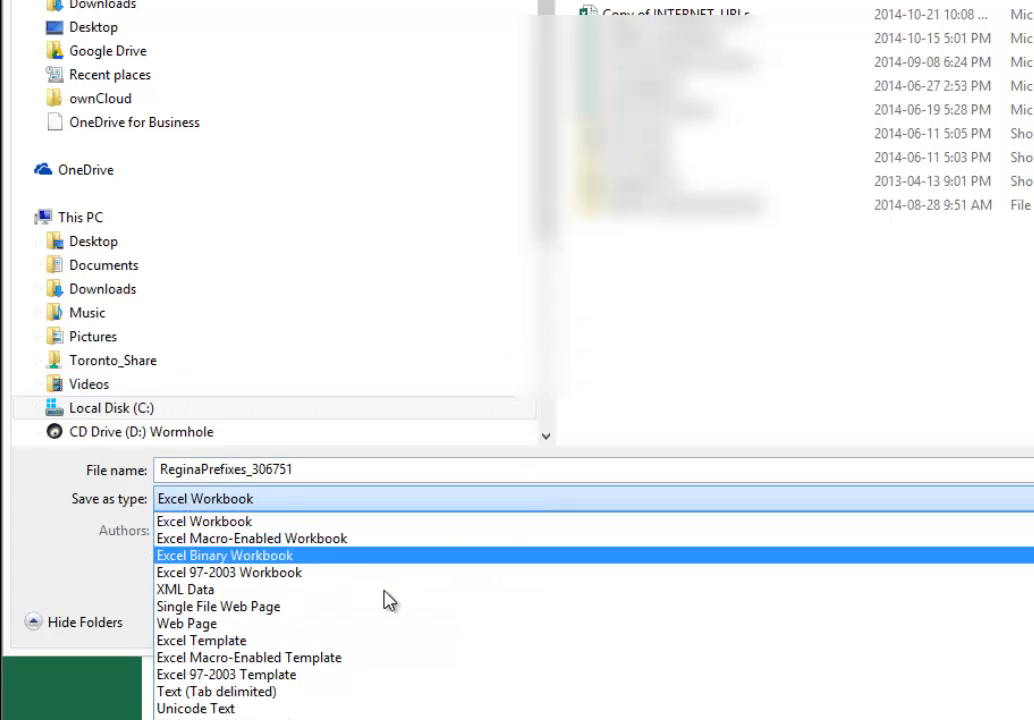
pyautogui.scroll(-3)
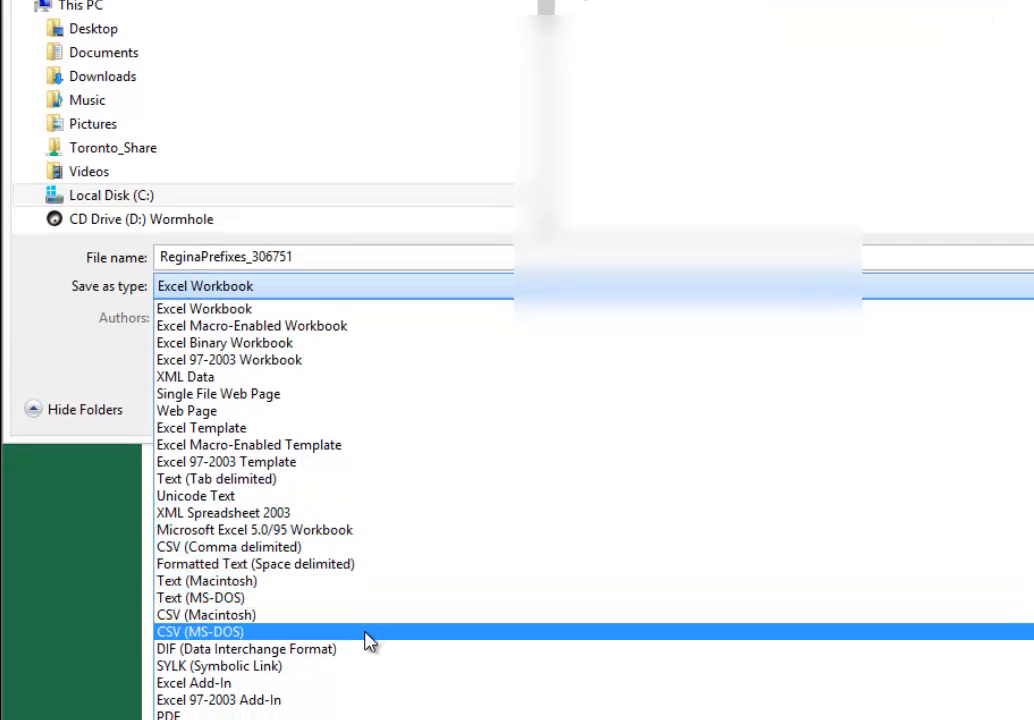
pyautogui.click(200, 632)
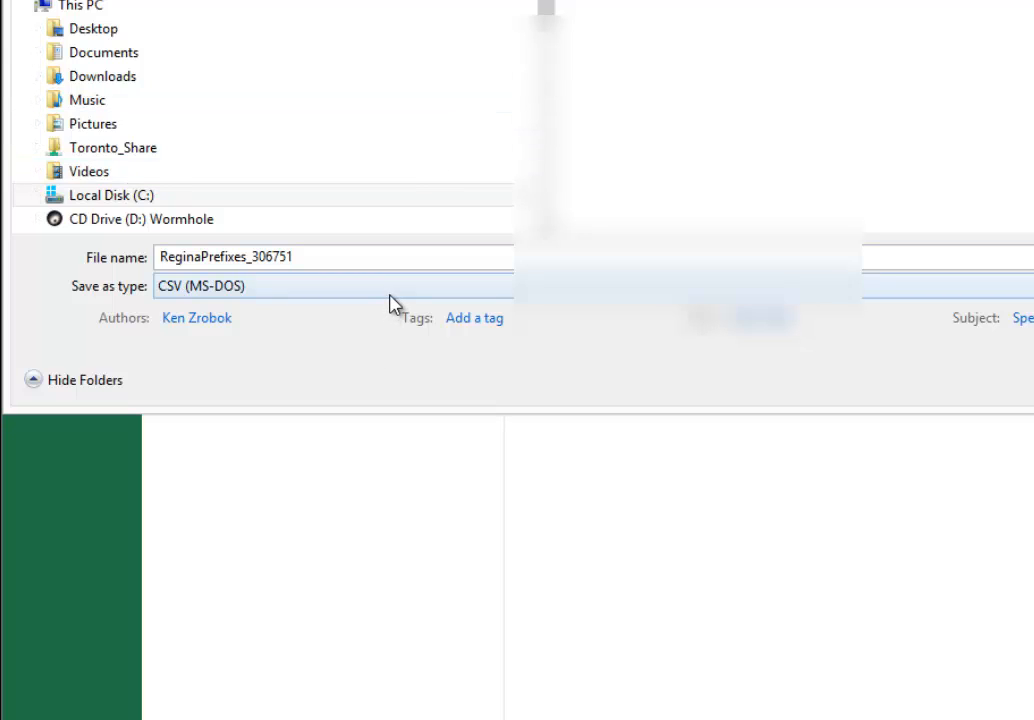
pyautogui.click(332, 286)
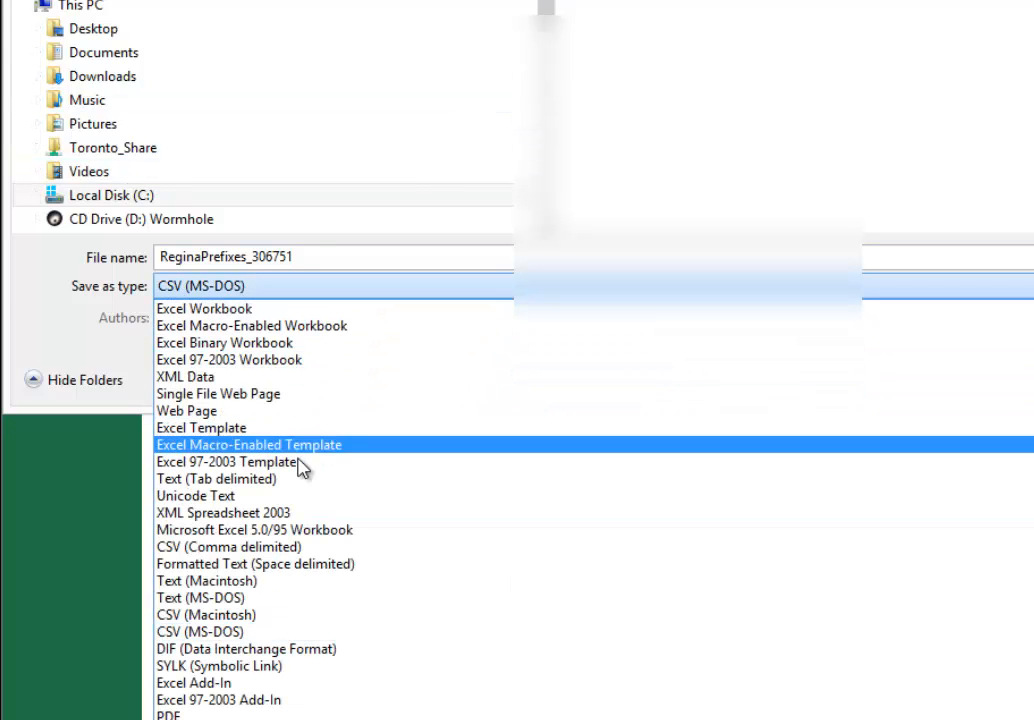
pyautogui.click(228, 548)
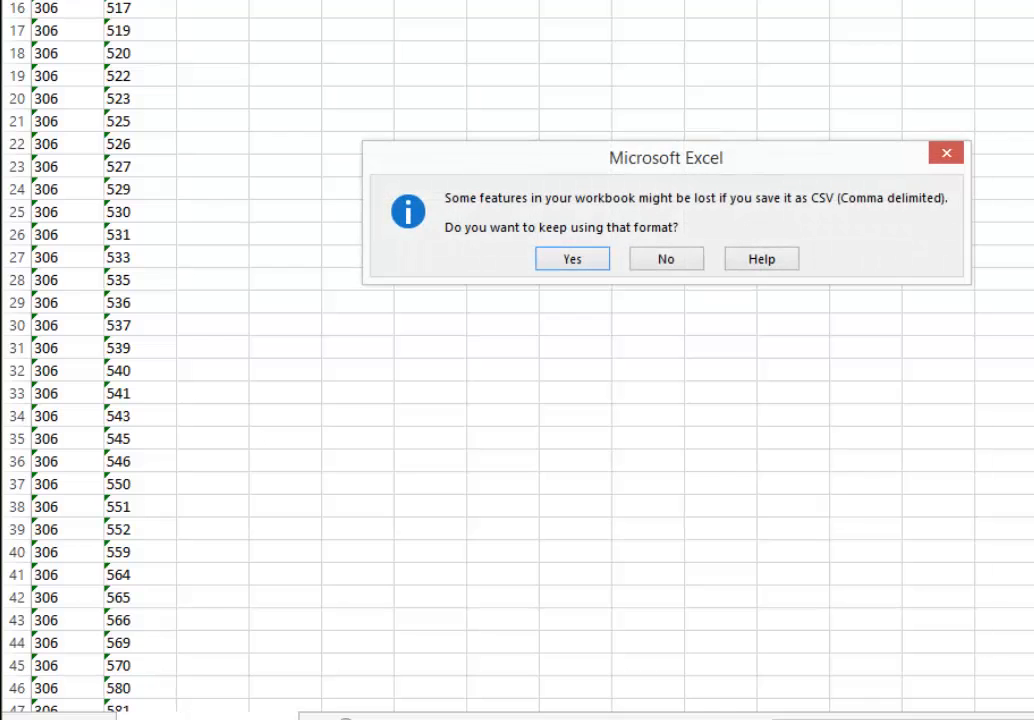
pyautogui.moveTo(836, 234)
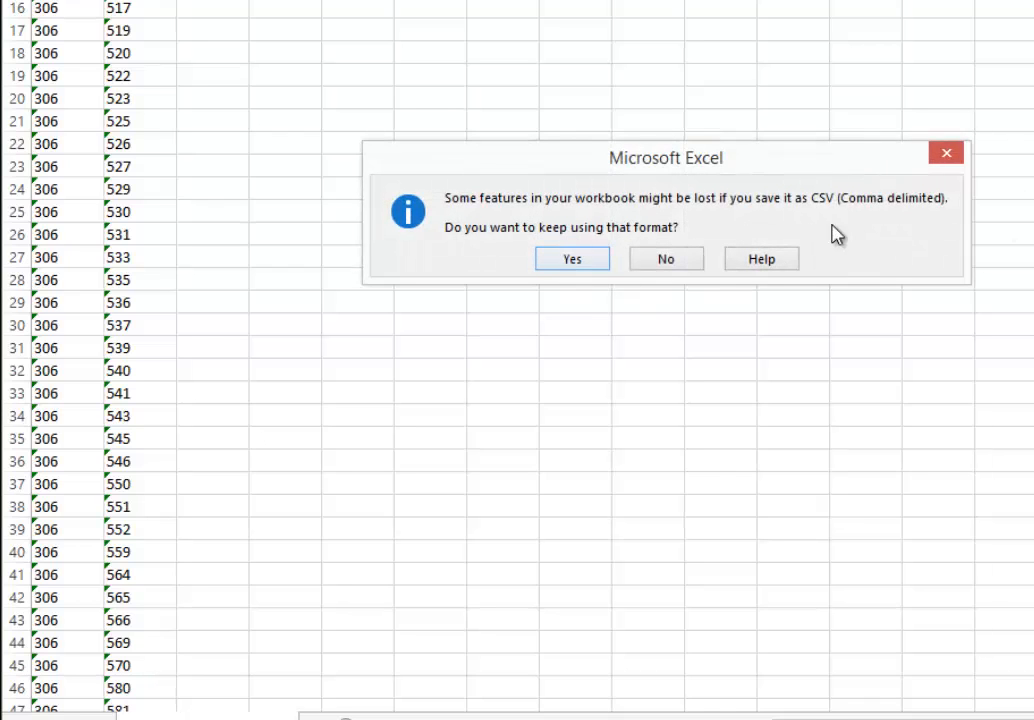
# - Confirm keeping the CSV format in the compatibility warning
pyautogui.click(572, 258)
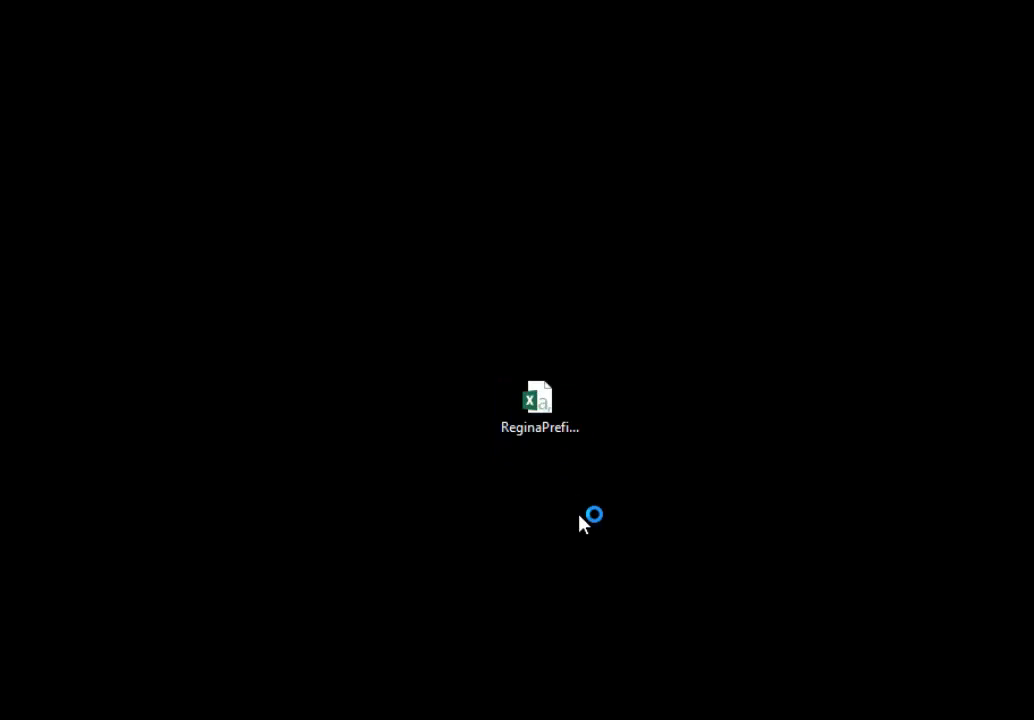
# - Reopen ReginaPrefixes_306751.csv from the desktop in Excel
pyautogui.doubleClick(540, 404)
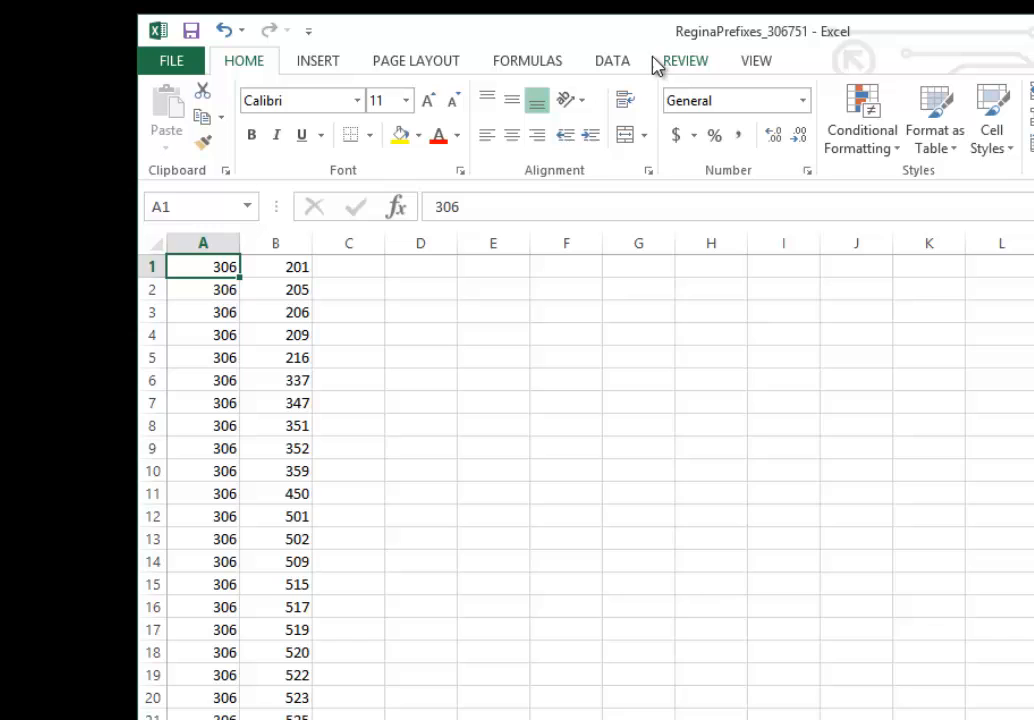
pyautogui.moveTo(592, 436)
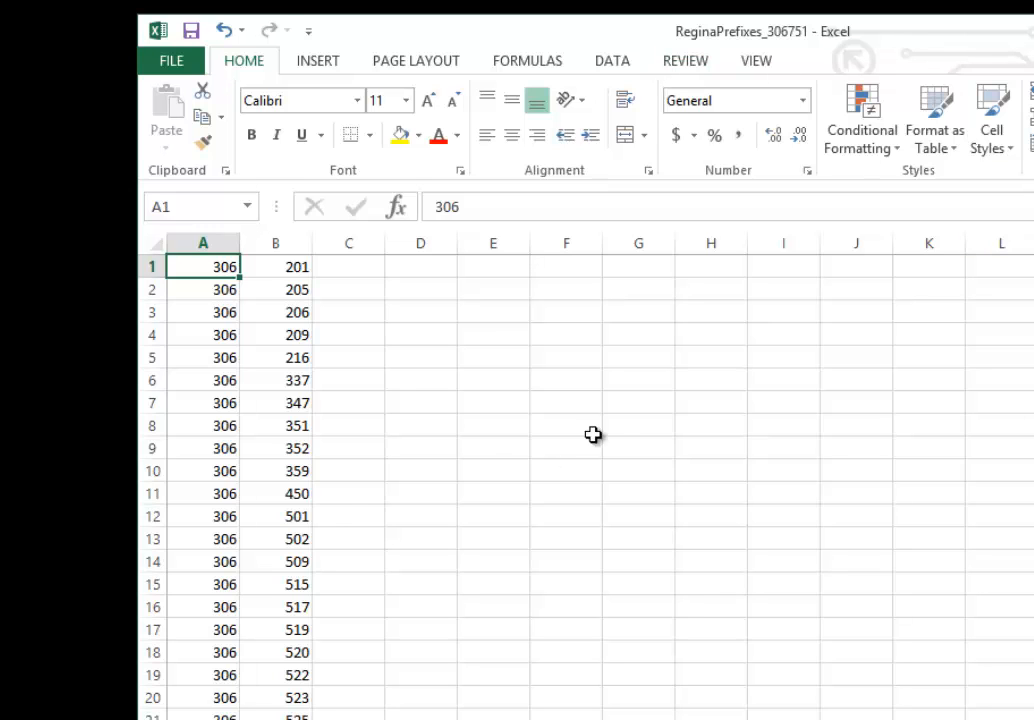
pyautogui.moveTo(596, 436)
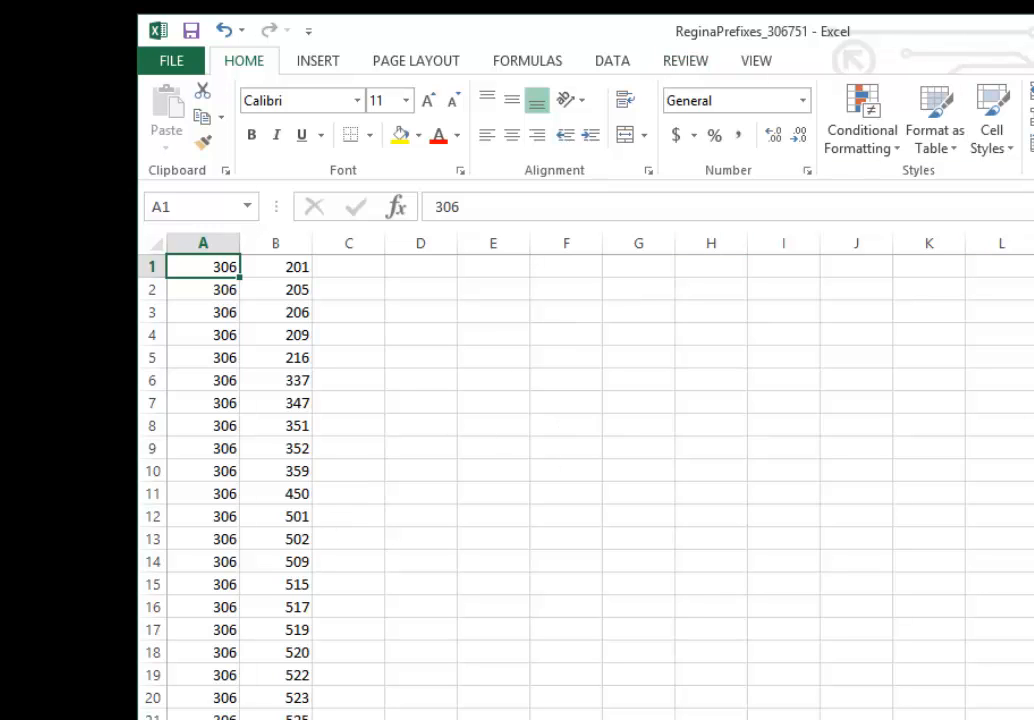